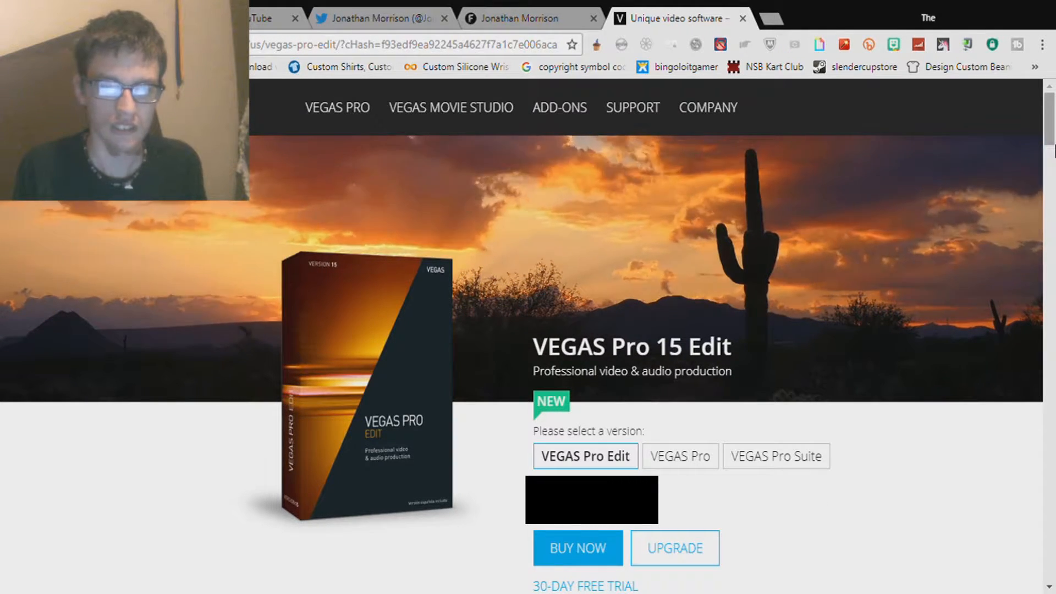
Step: Go to the VEGAS Pro 15 What's New page and scroll to the editor screenshot below the feature list
scroll("down", 3)
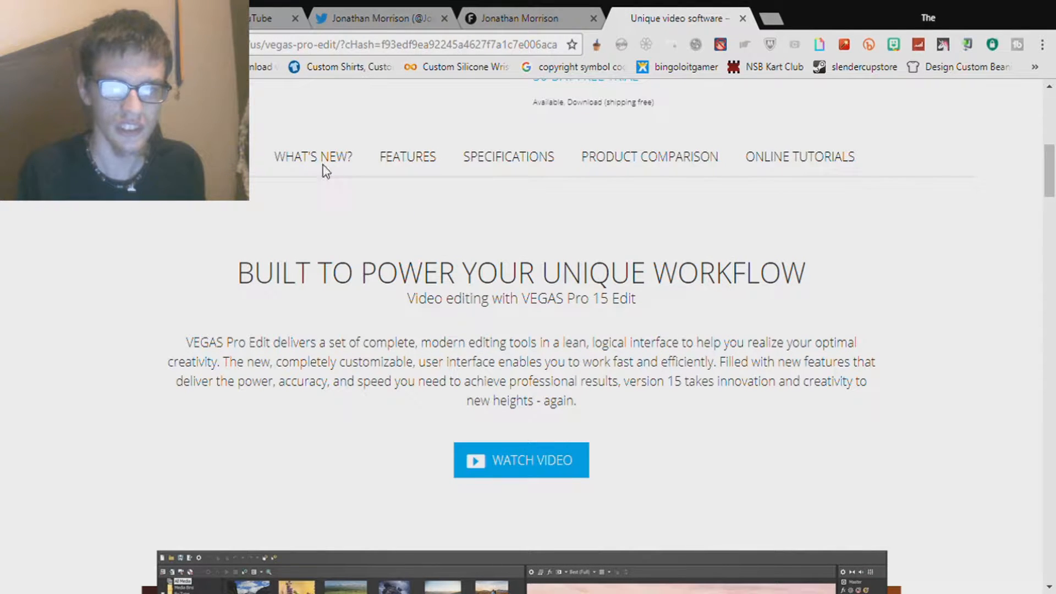
left_click(312, 157)
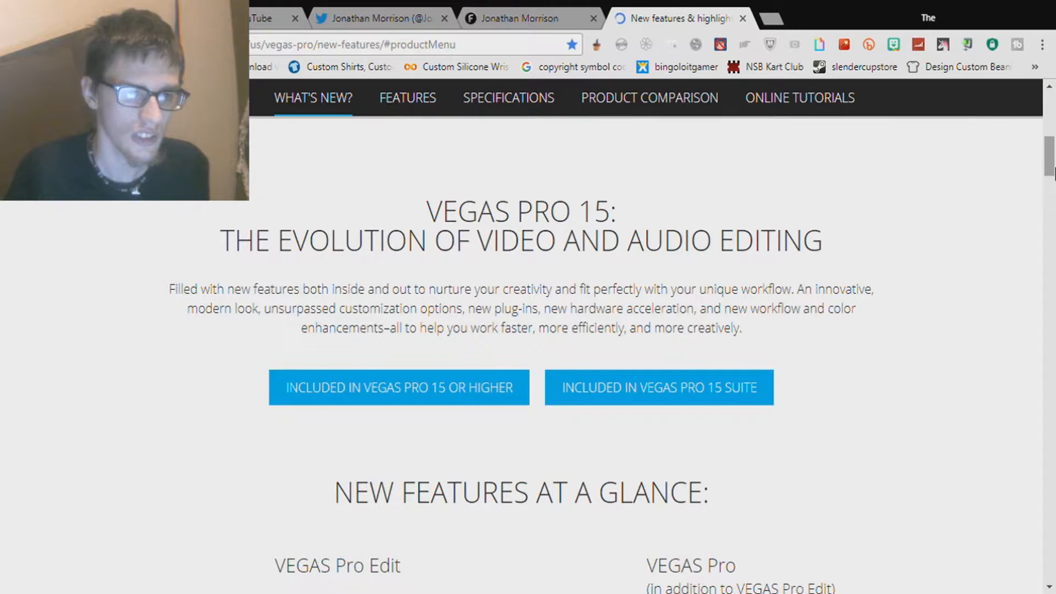
scroll("down", 3)
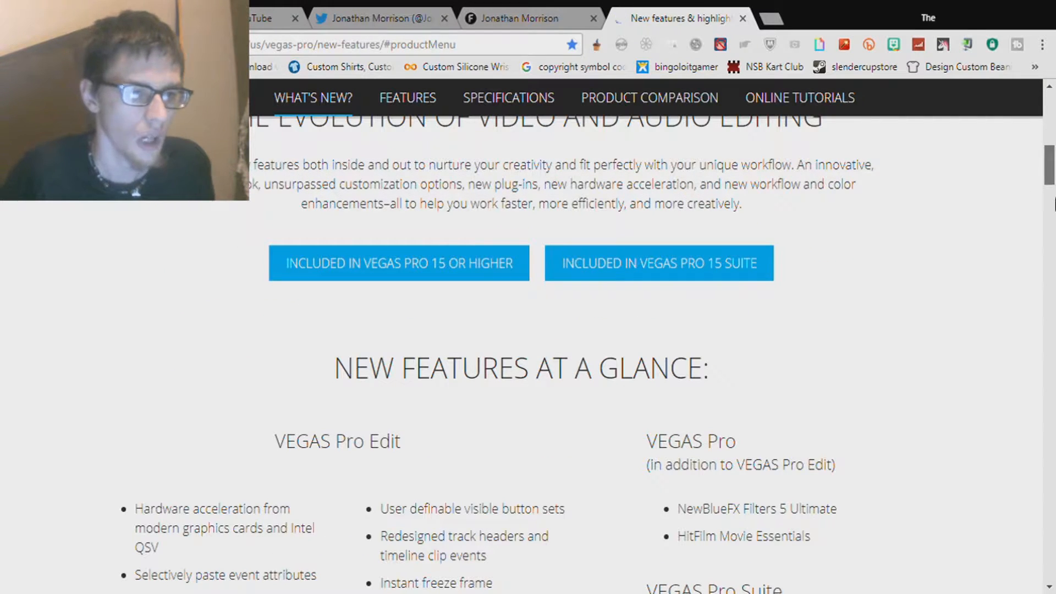
scroll("down", 3)
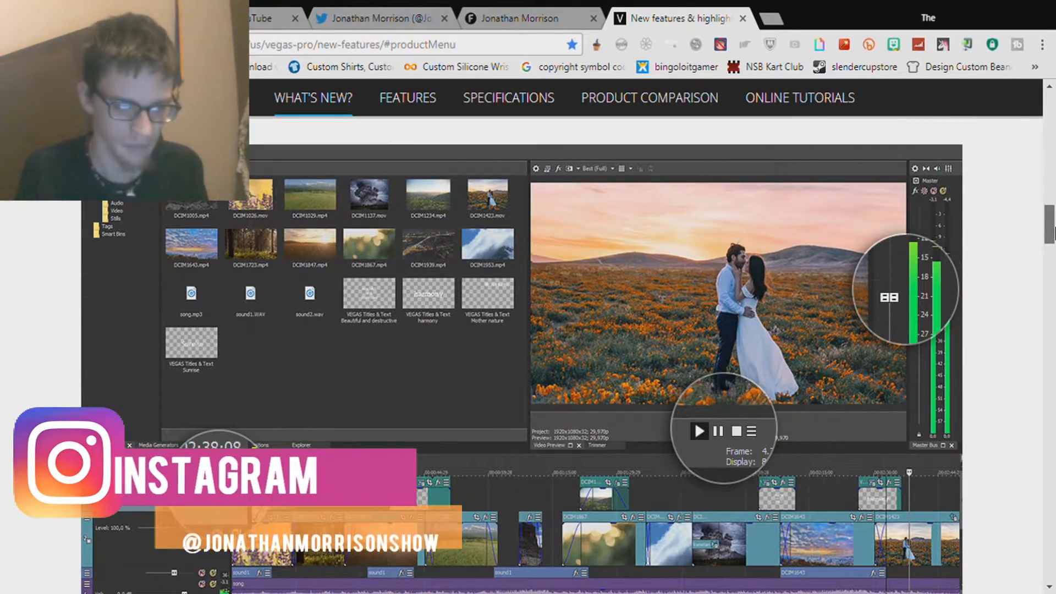
scroll("down", 3)
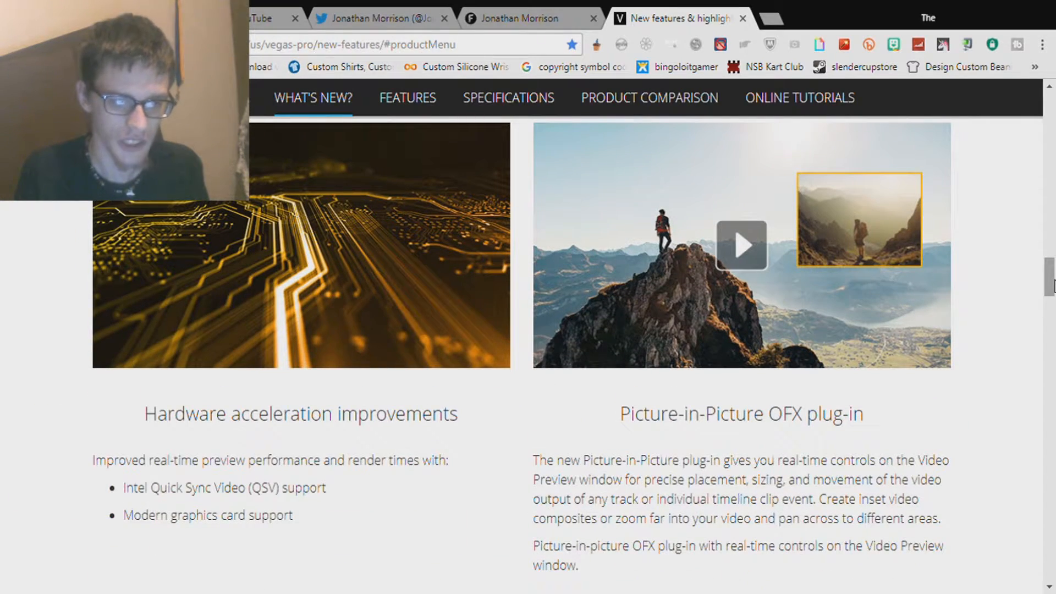
scroll("down", 3)
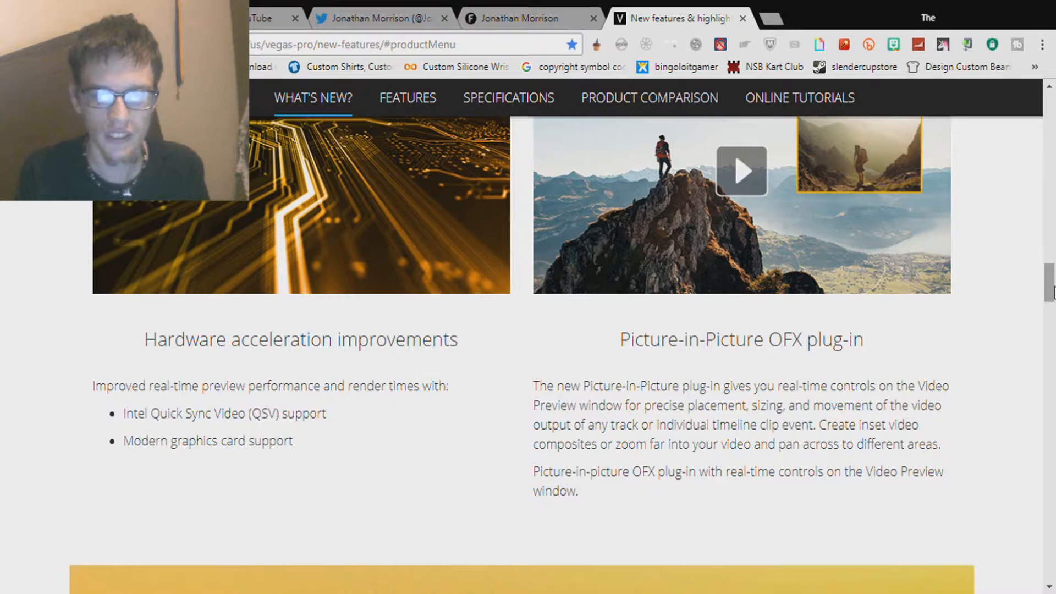
scroll("down", 3)
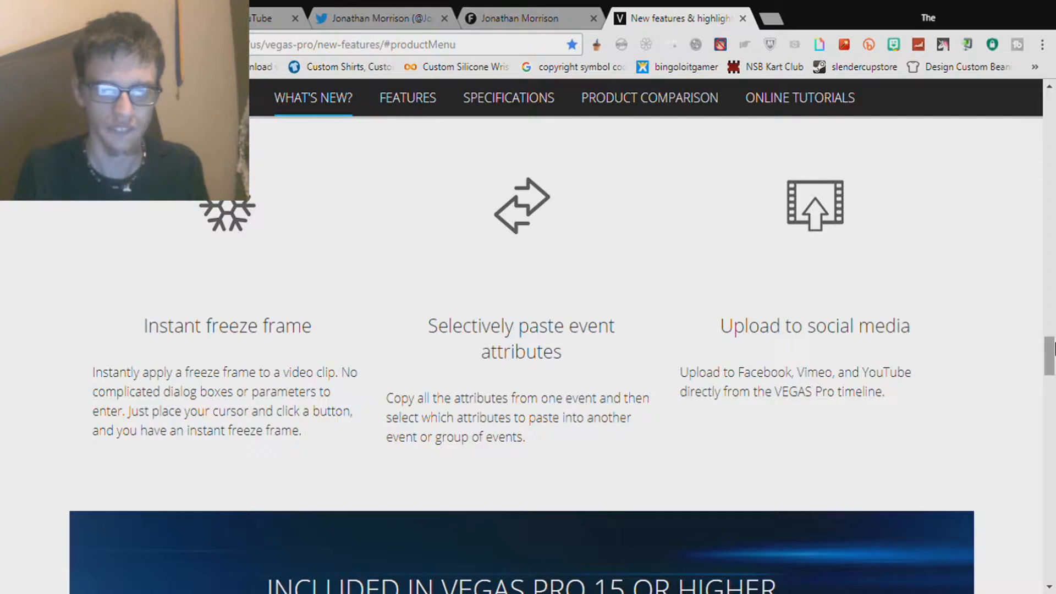
scroll("down", 3)
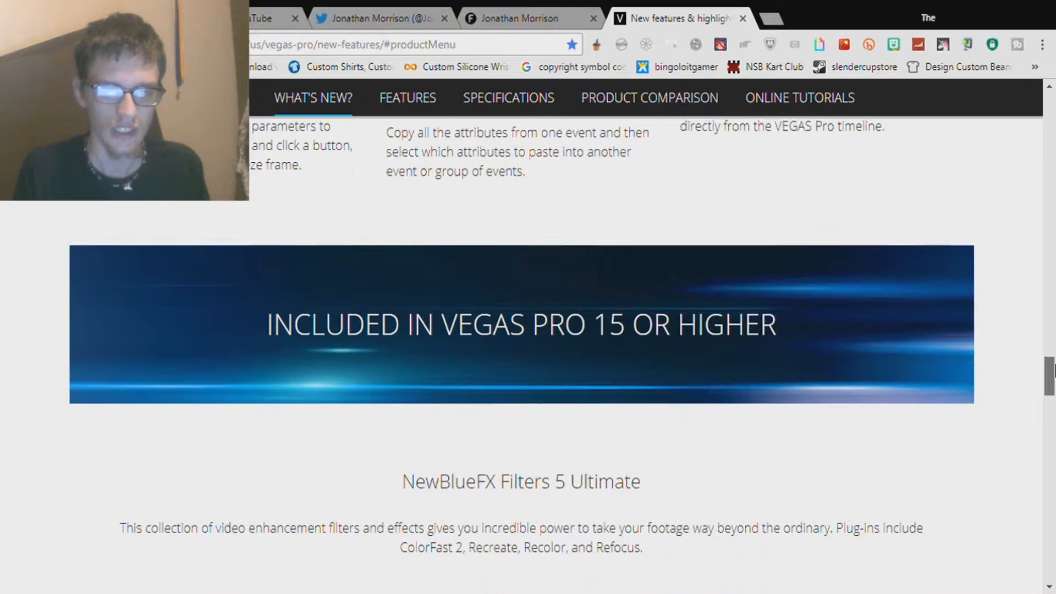
scroll("down", 3)
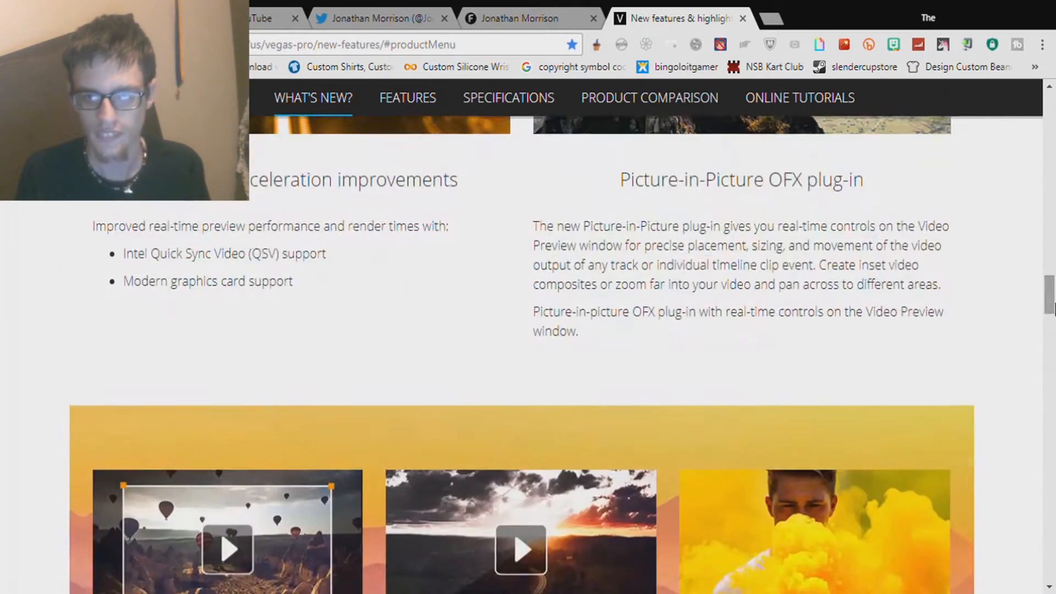
Step: Go to the all-features page and read the workflow and UI features down to Adjustable UI appearance
left_click(407, 98)
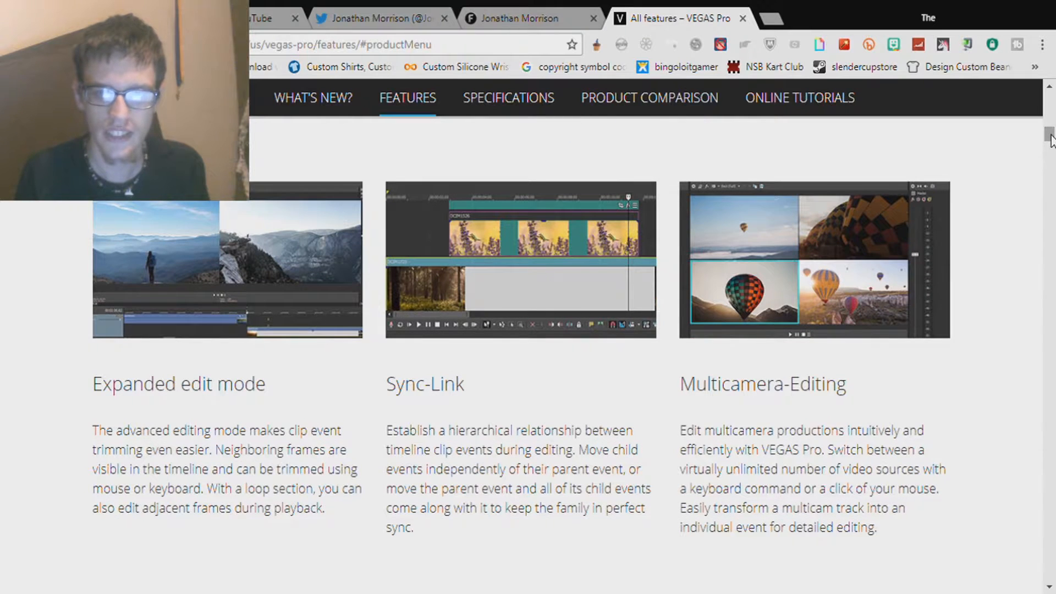
scroll("down", 3)
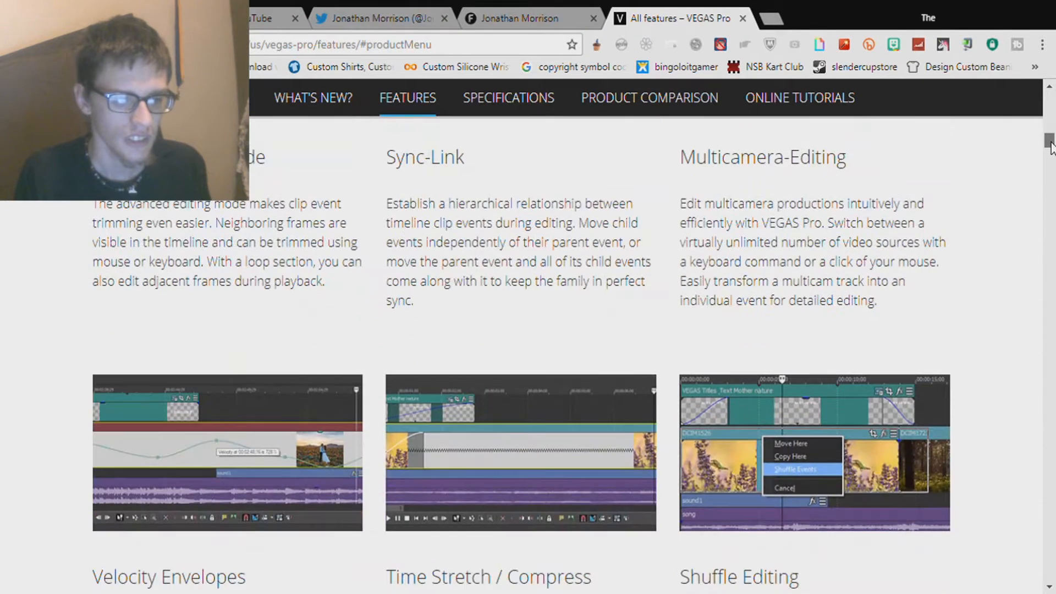
scroll("down", 3)
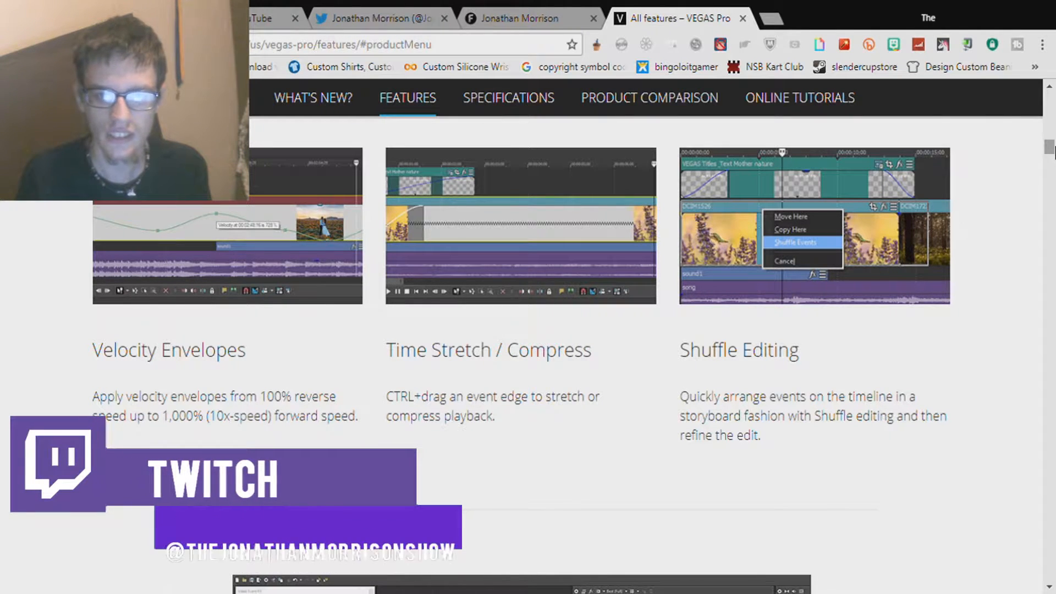
scroll("down", 3)
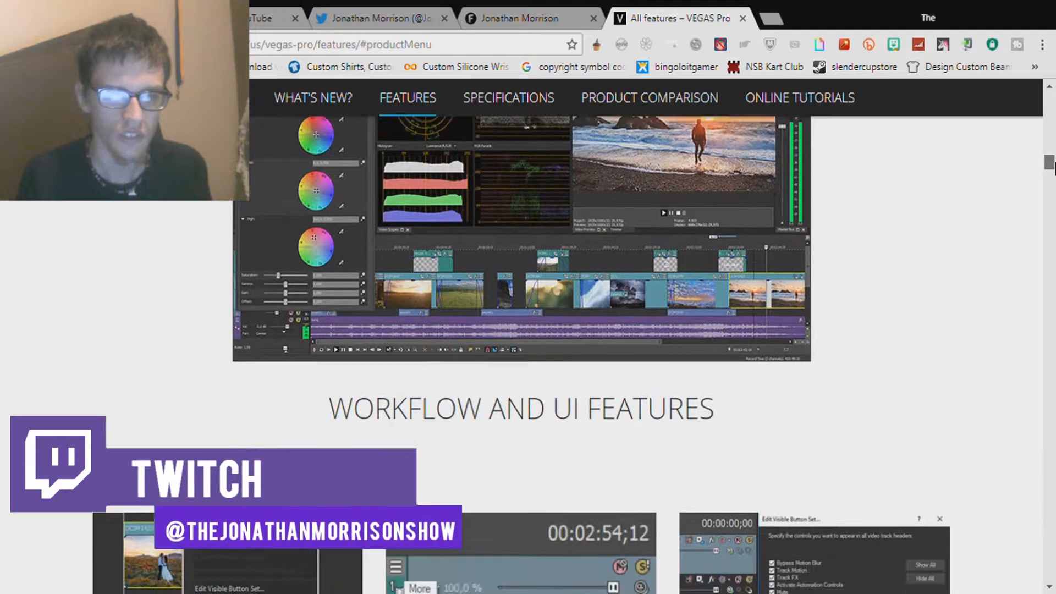
scroll("down", 3)
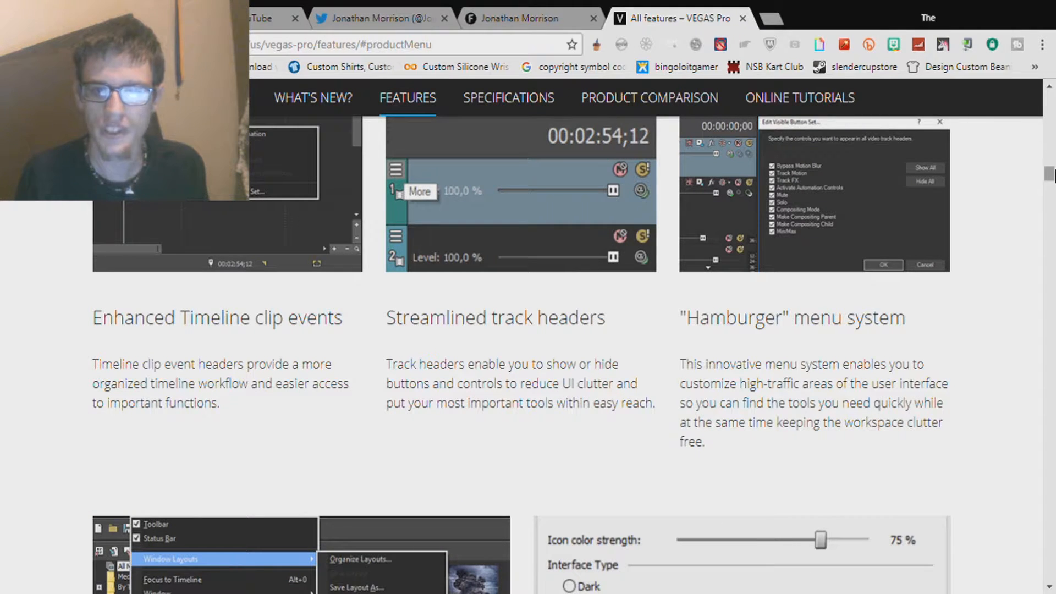
scroll("down", 3)
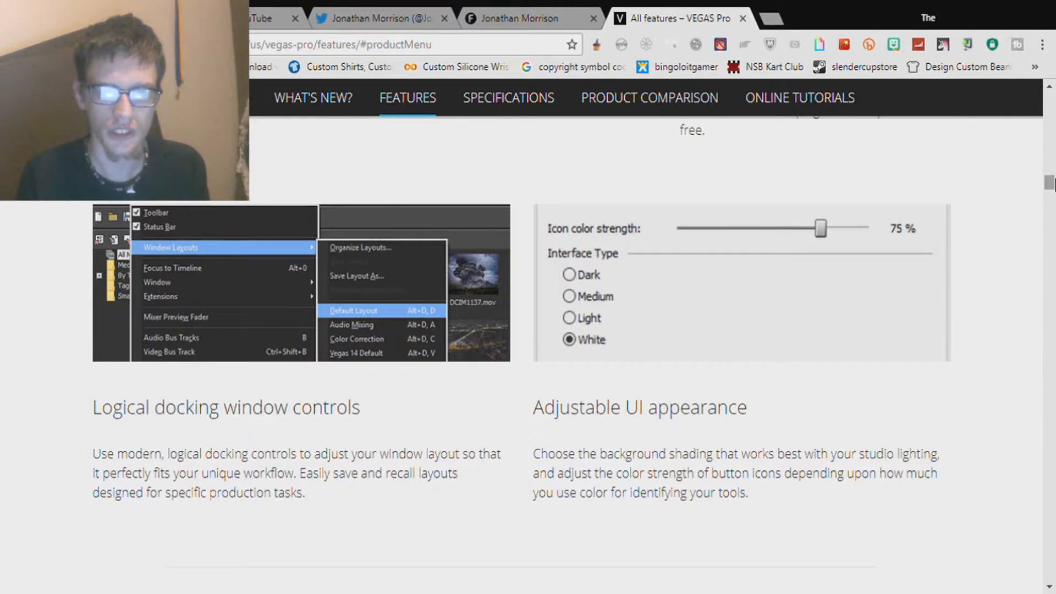
scroll("down", 3)
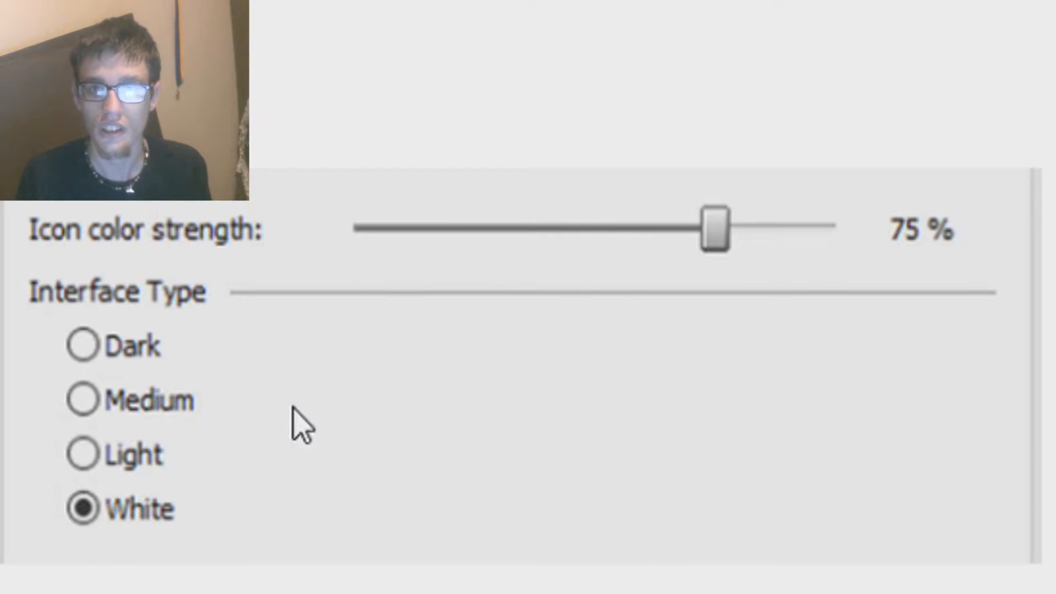
mouse_move(47, 461)
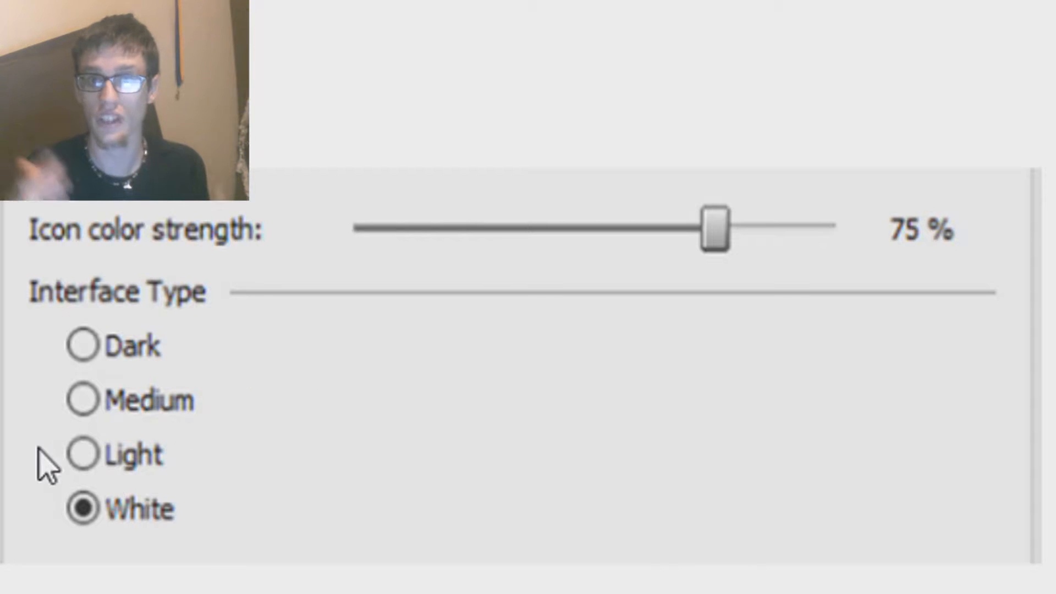
mouse_move(85, 399)
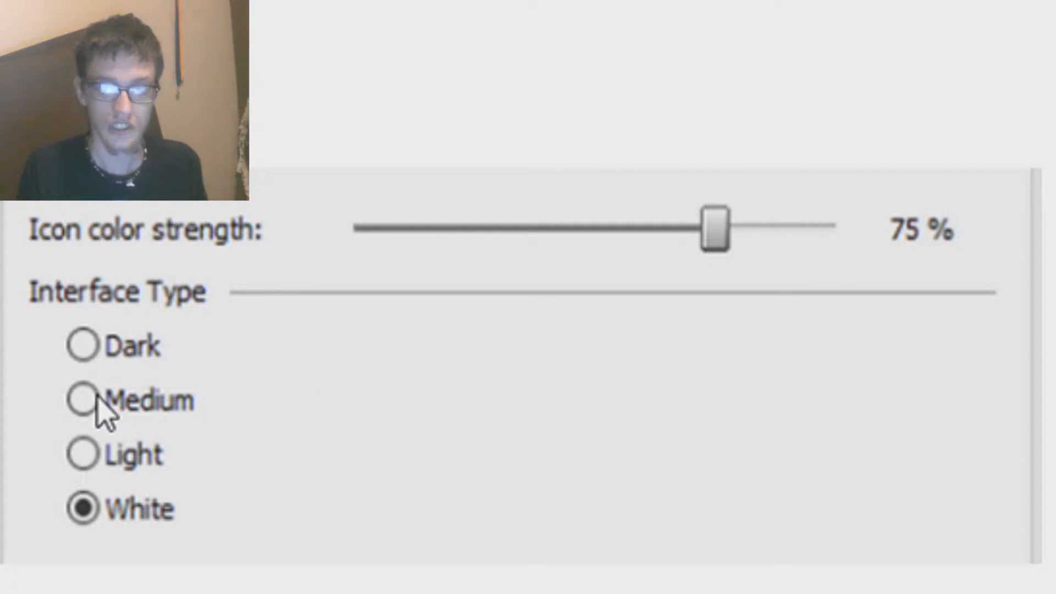
mouse_move(151, 353)
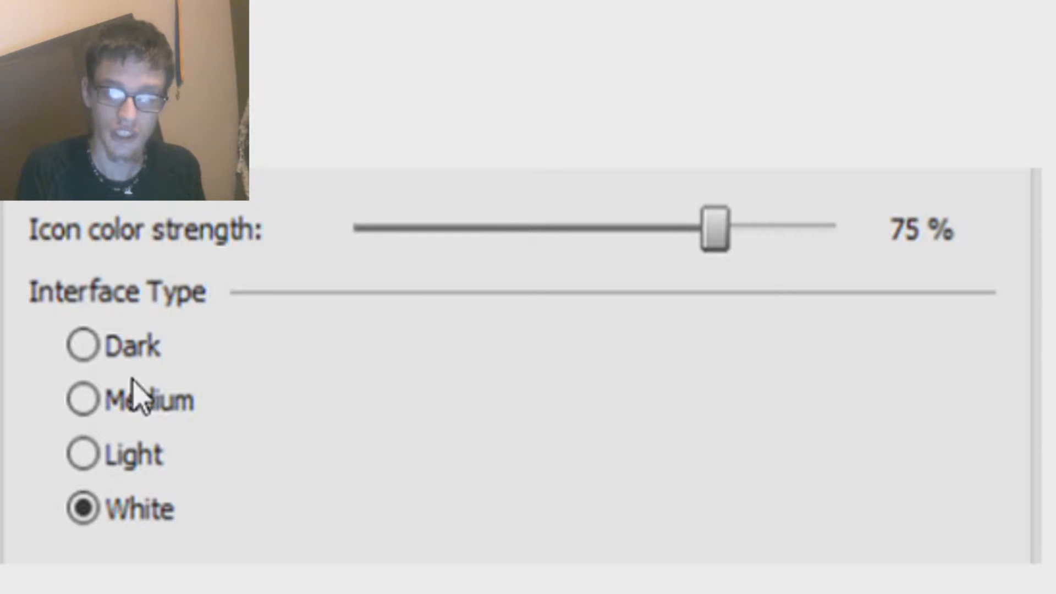
mouse_move(508, 282)
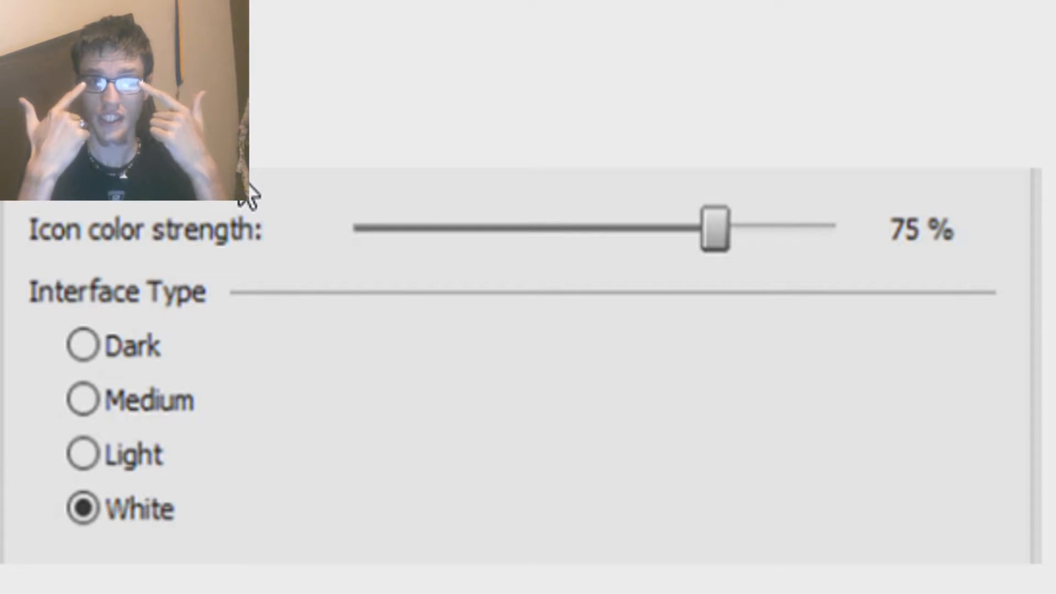
left_click(261, 190)
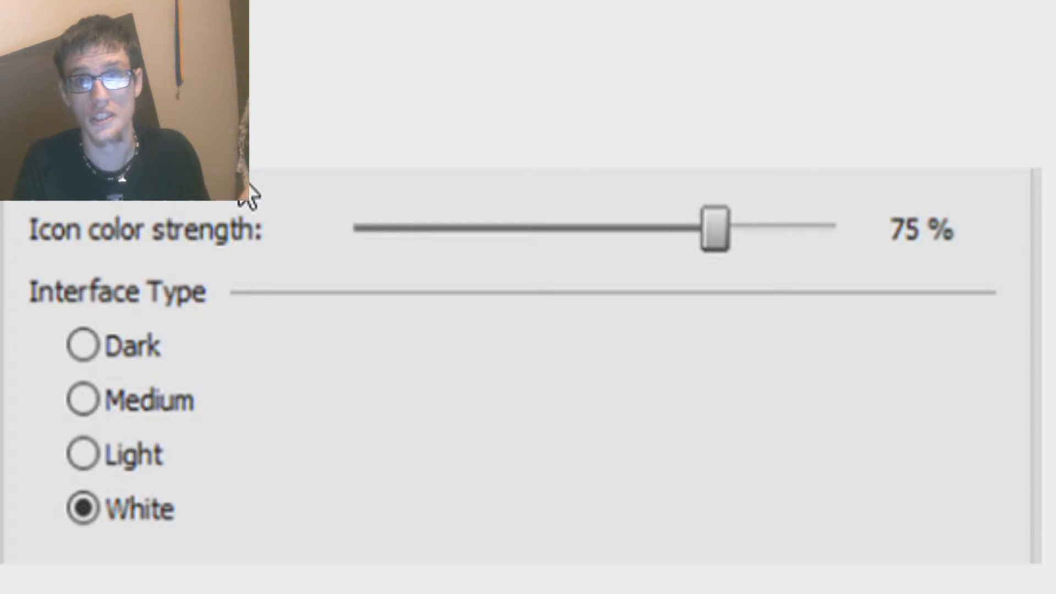
mouse_move(784, 242)
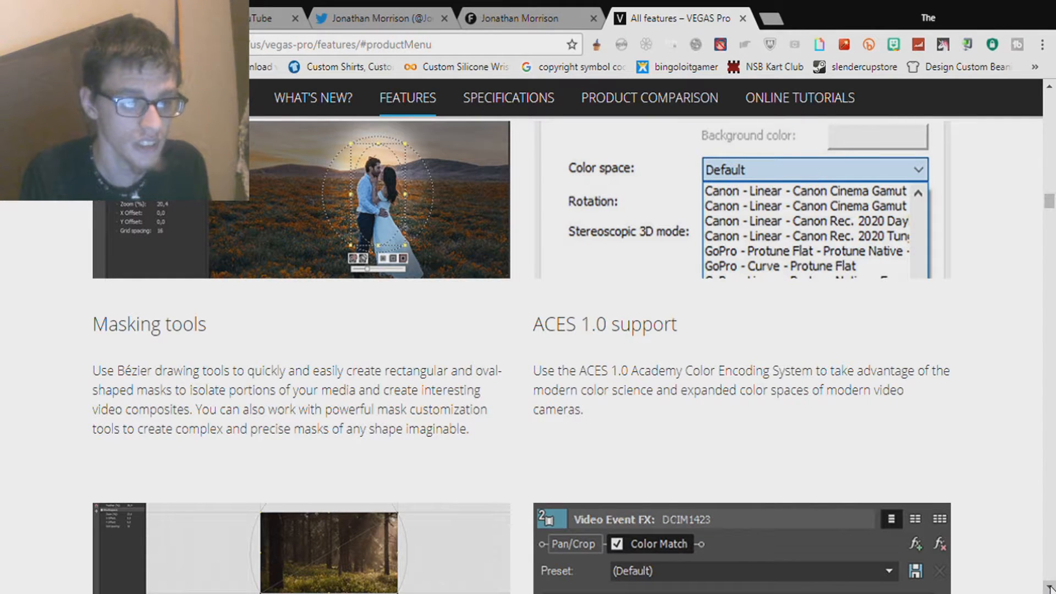
Step: Scroll the features page from Masking tools through media management and format support
scroll("down", 3)
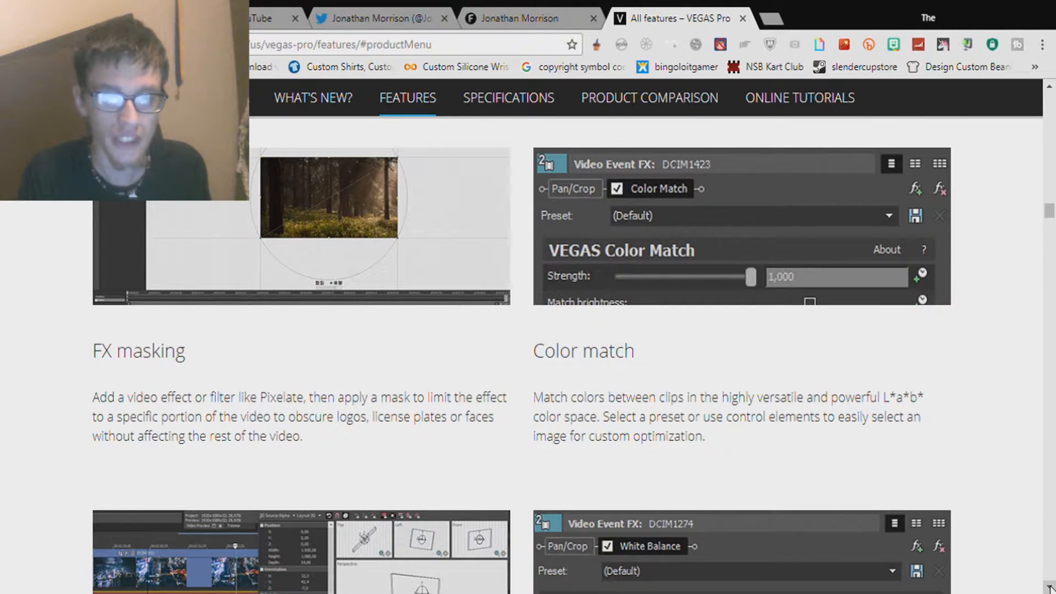
scroll("down", 3)
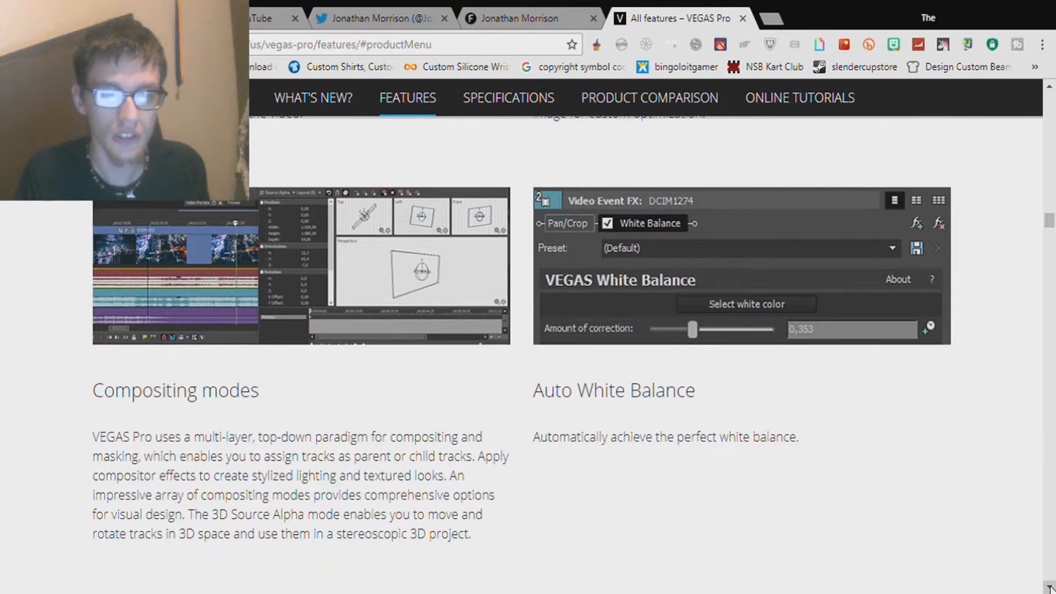
scroll("down", 3)
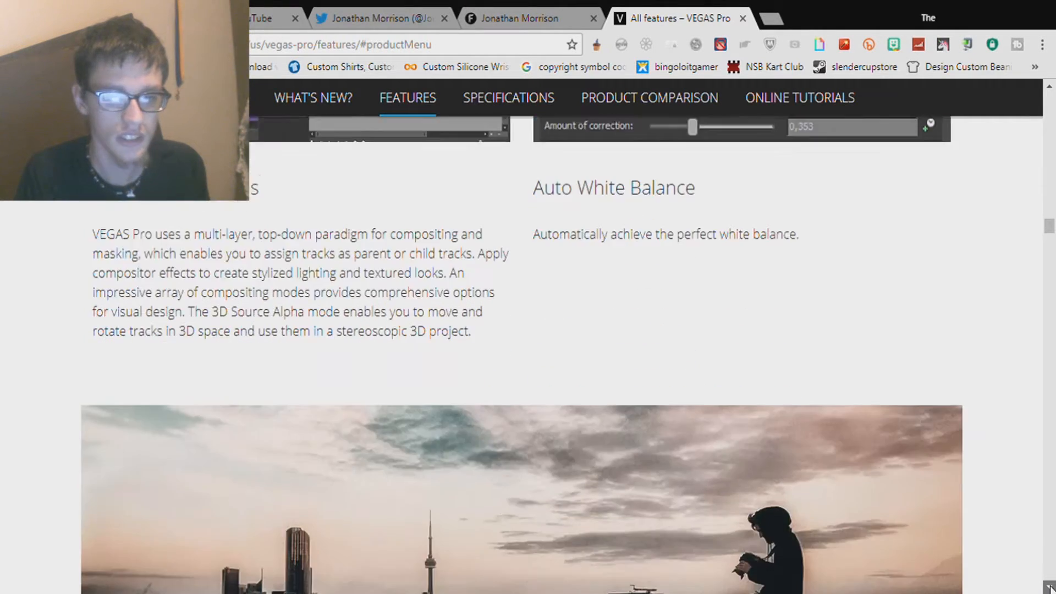
scroll("down", 3)
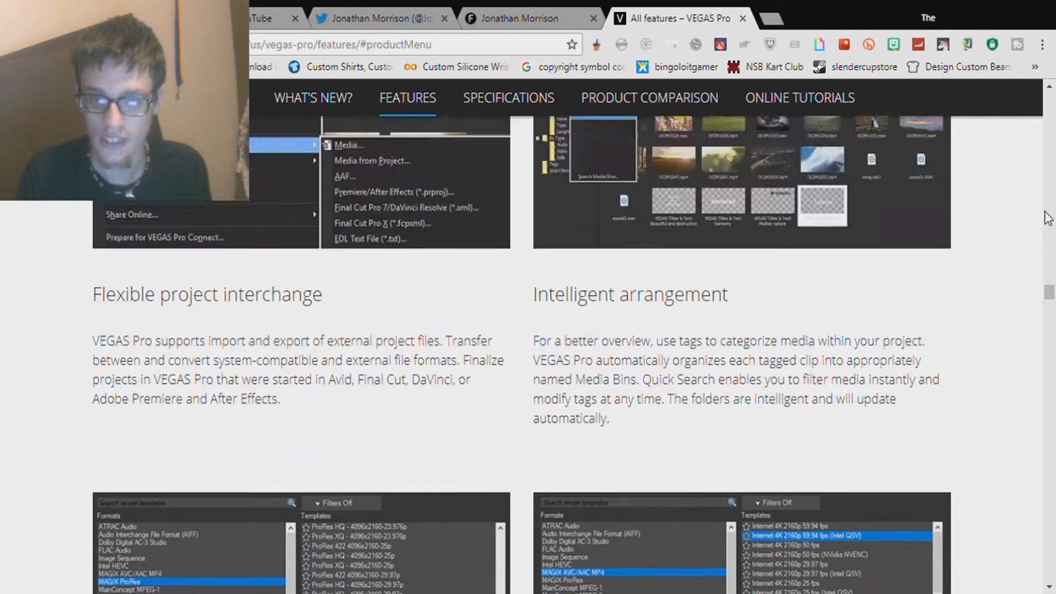
scroll("down", 3)
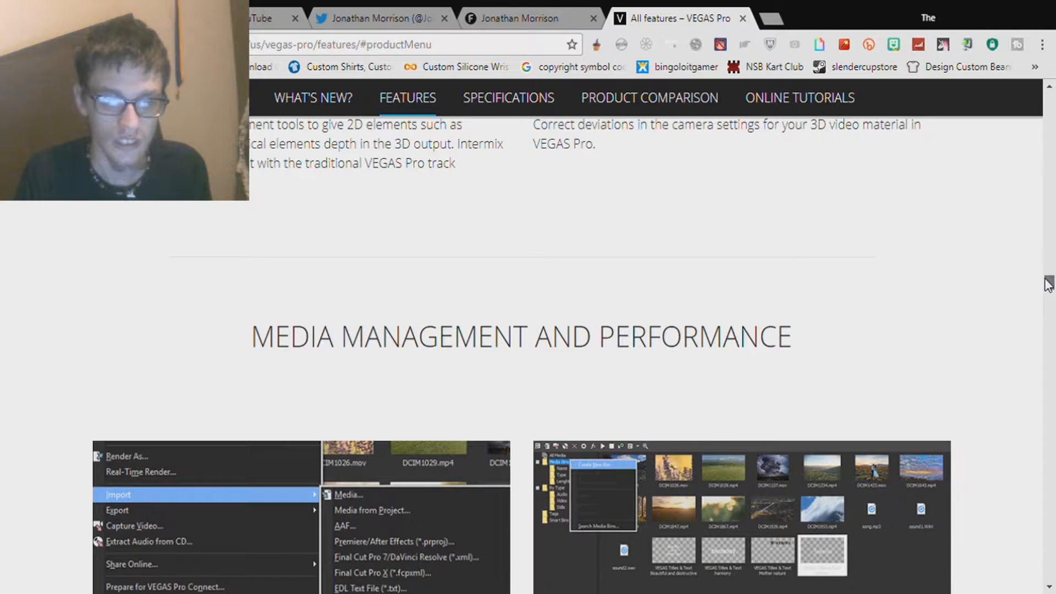
scroll("down", 3)
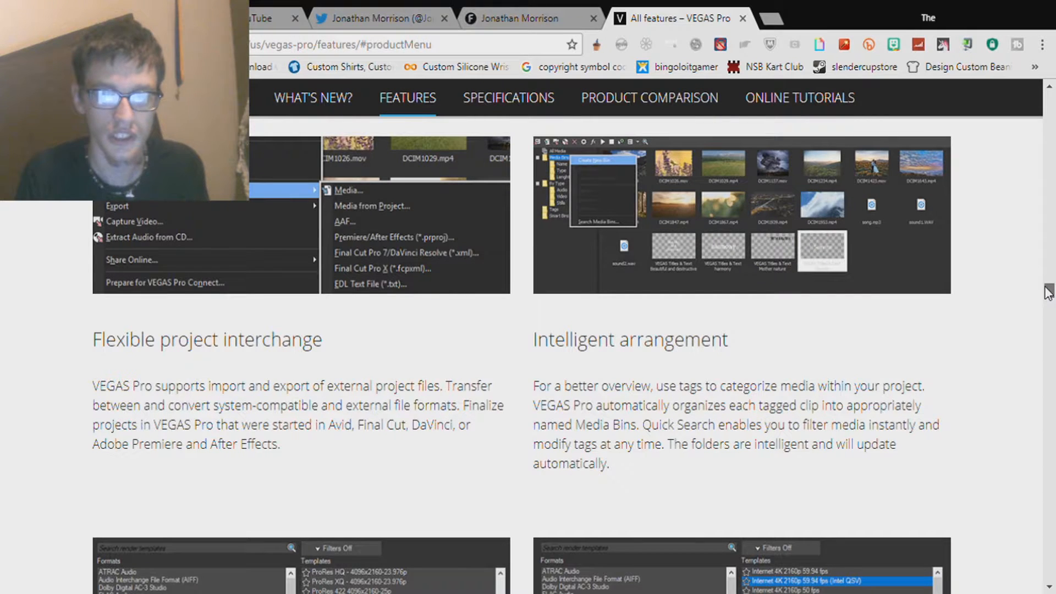
scroll("down", 3)
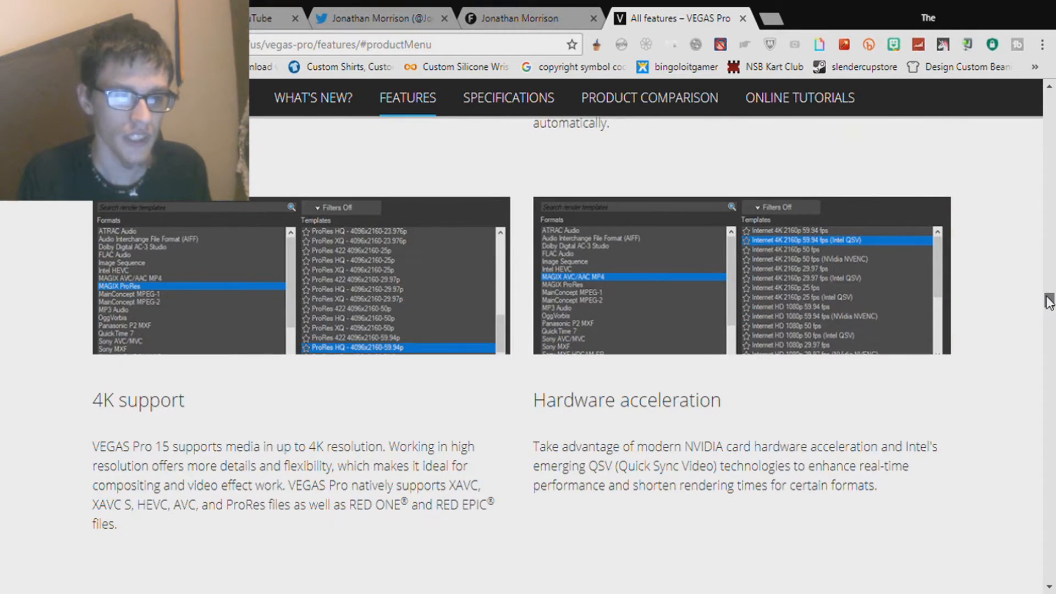
scroll("down", 3)
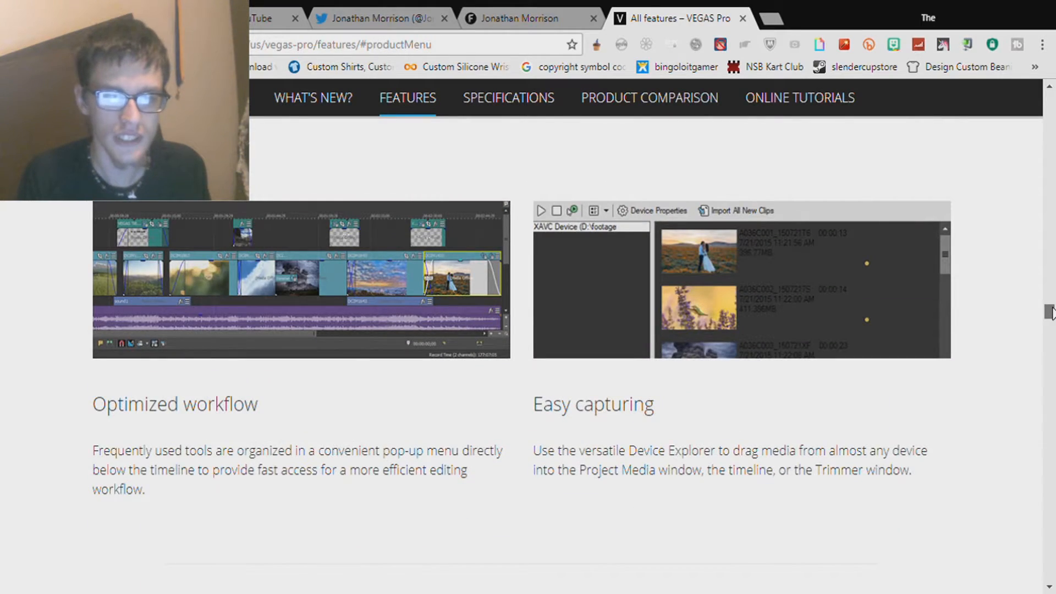
Step: Continue past proxy workflows and project archiving down to the Audio Editing heading
scroll("down", 3)
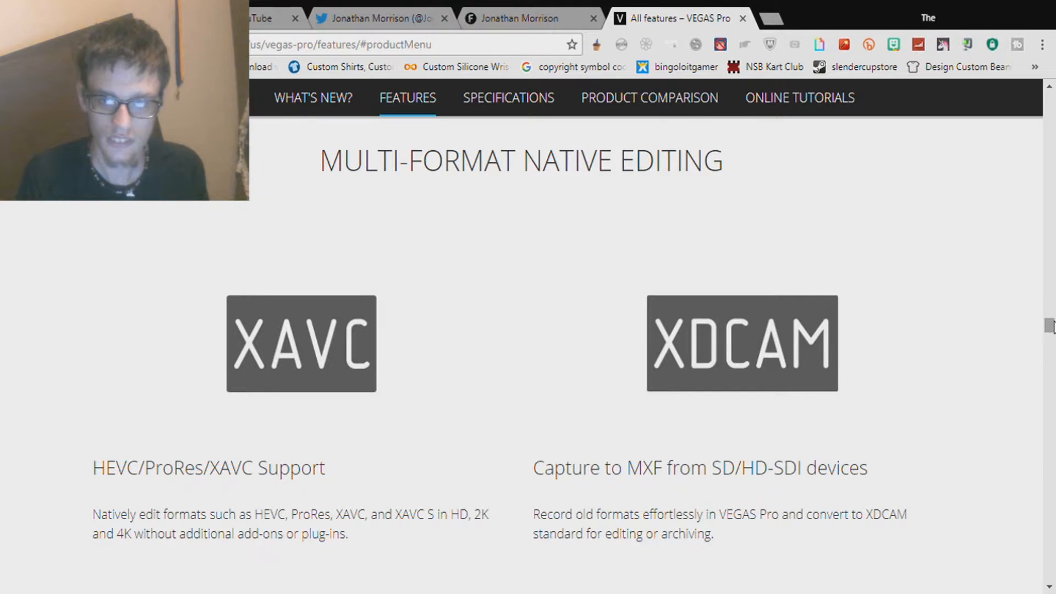
scroll("down", 3)
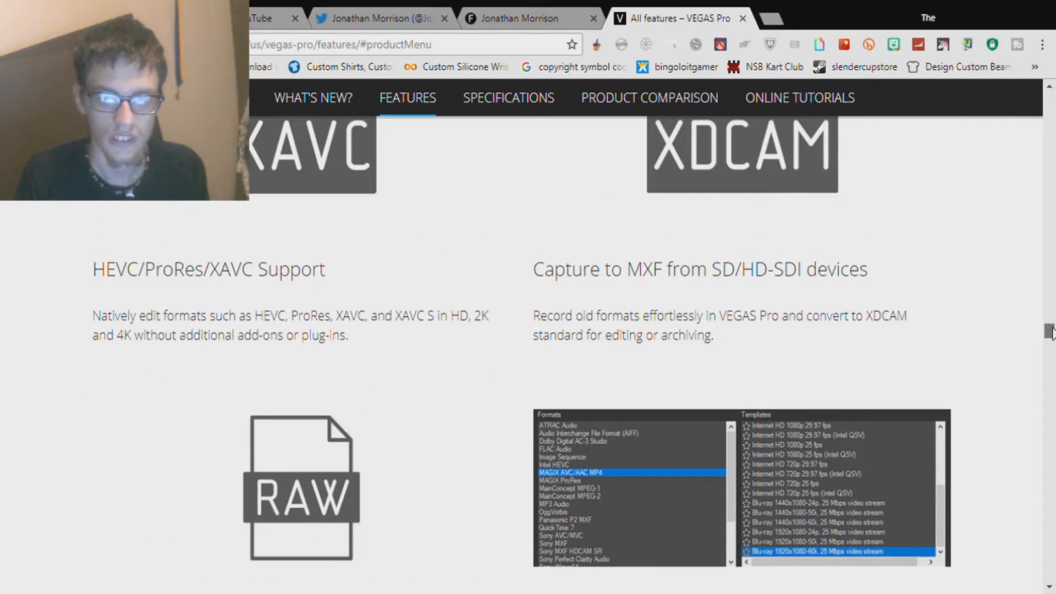
scroll("down", 3)
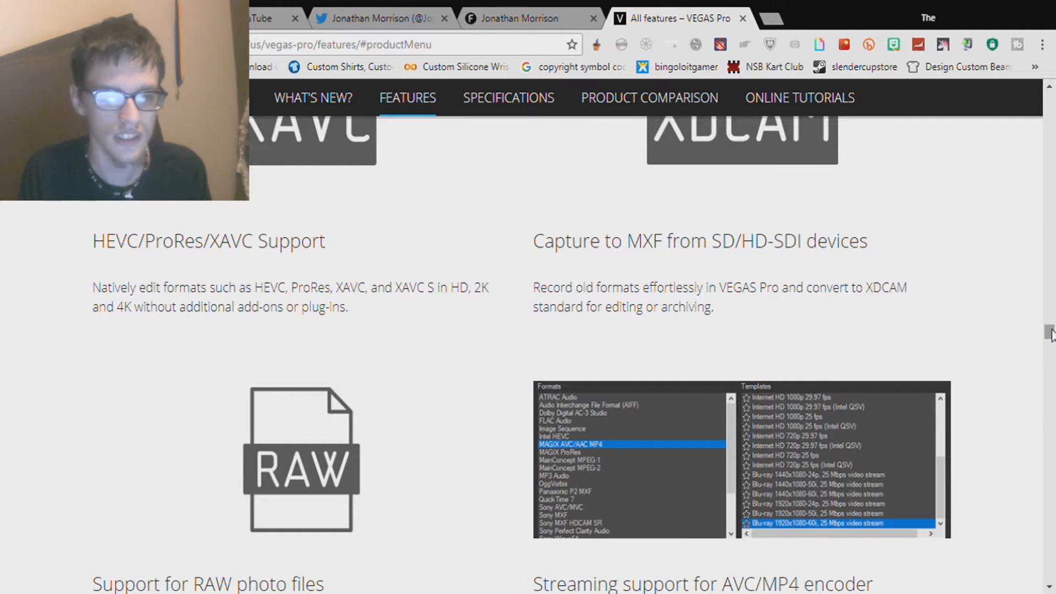
scroll("down", 3)
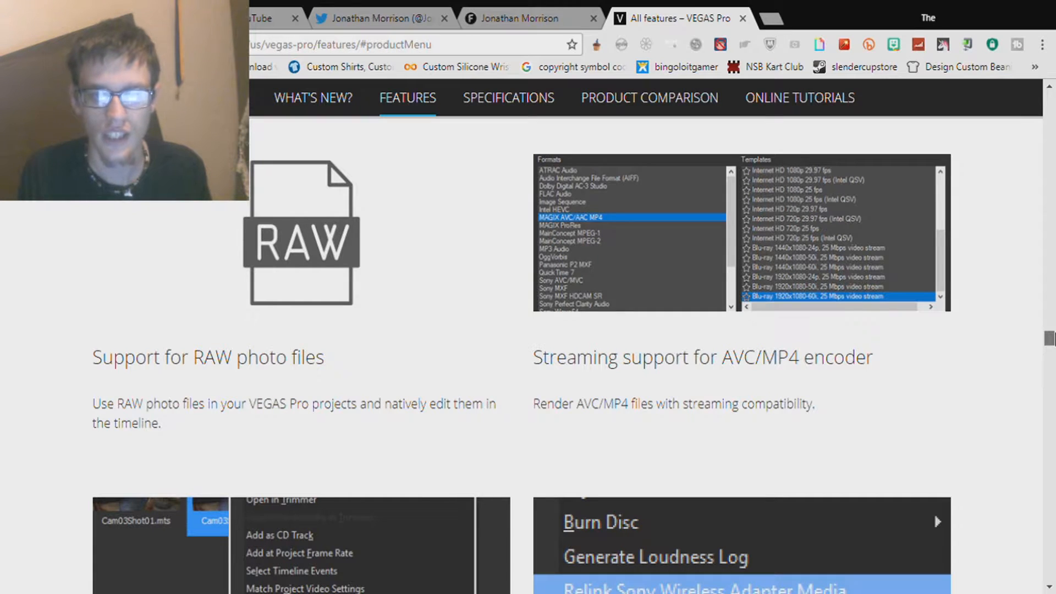
scroll("down", 3)
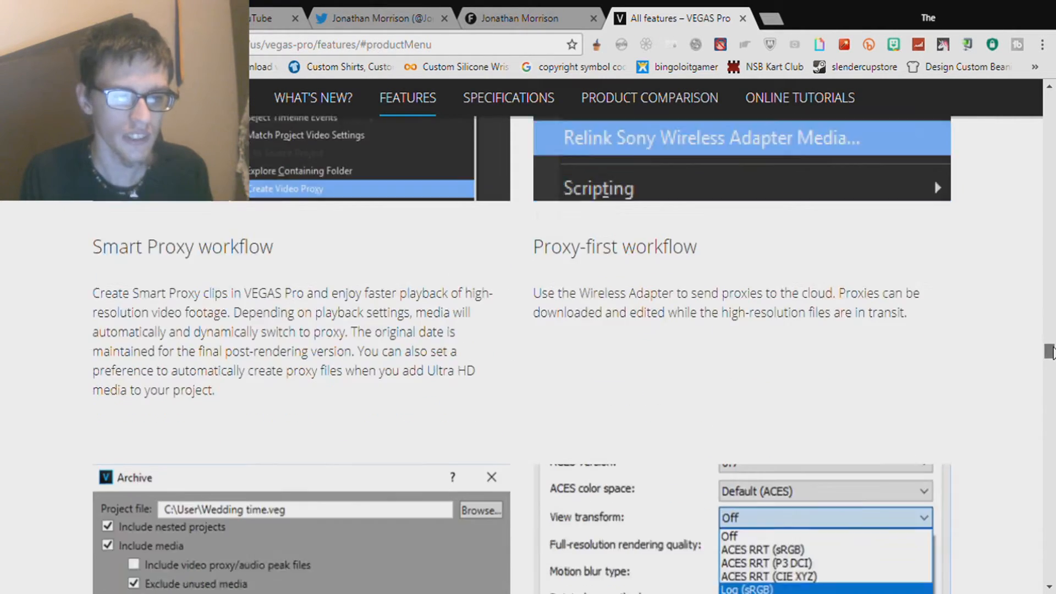
scroll("down", 3)
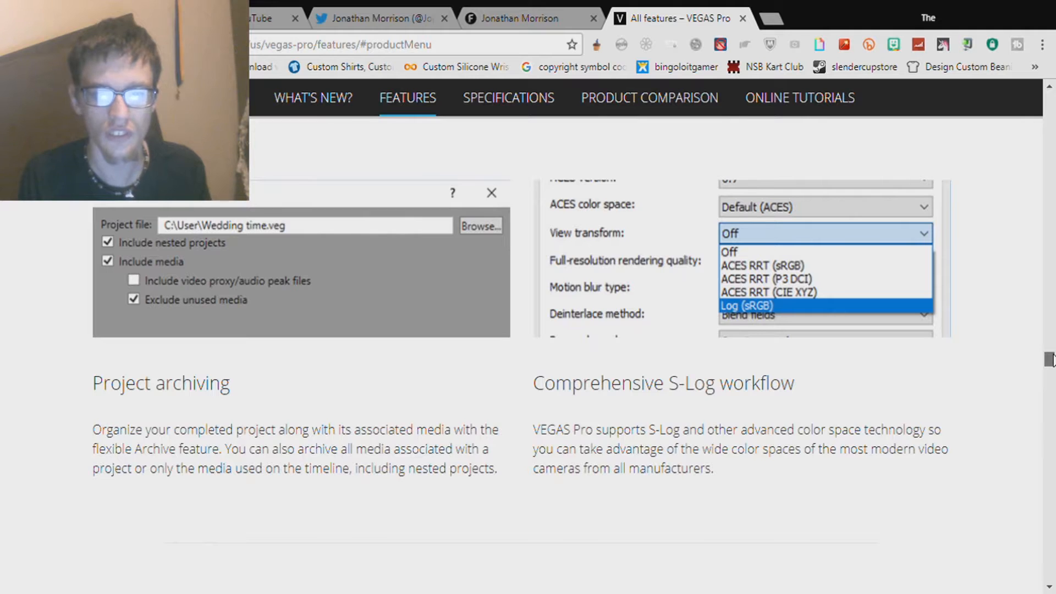
scroll("down", 3)
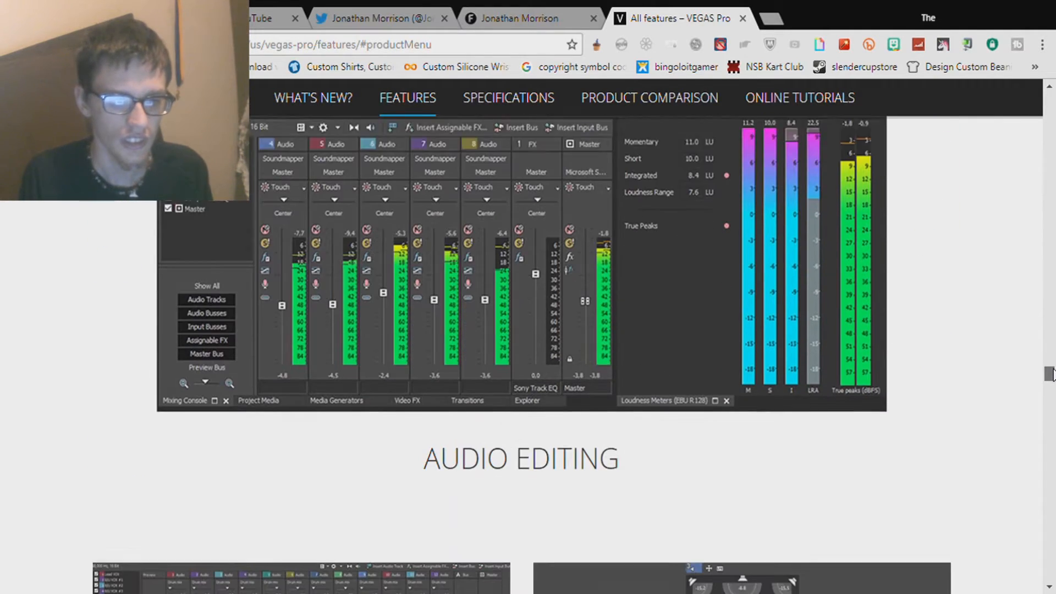
Step: Scroll past the audio editing features to the Plug-ins section with OpenFX architecture
scroll("down", 3)
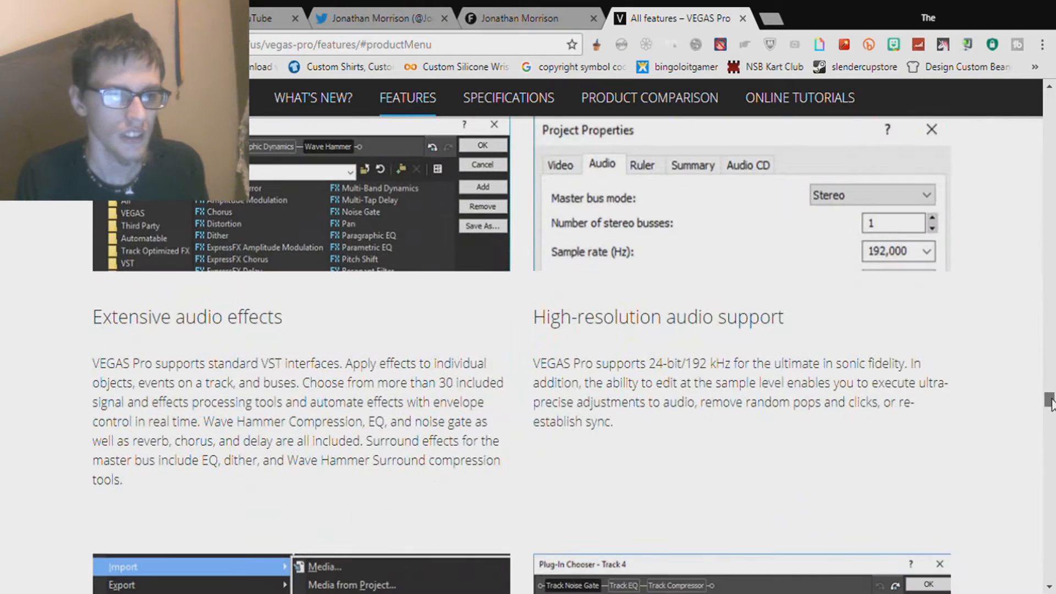
scroll("down", 3)
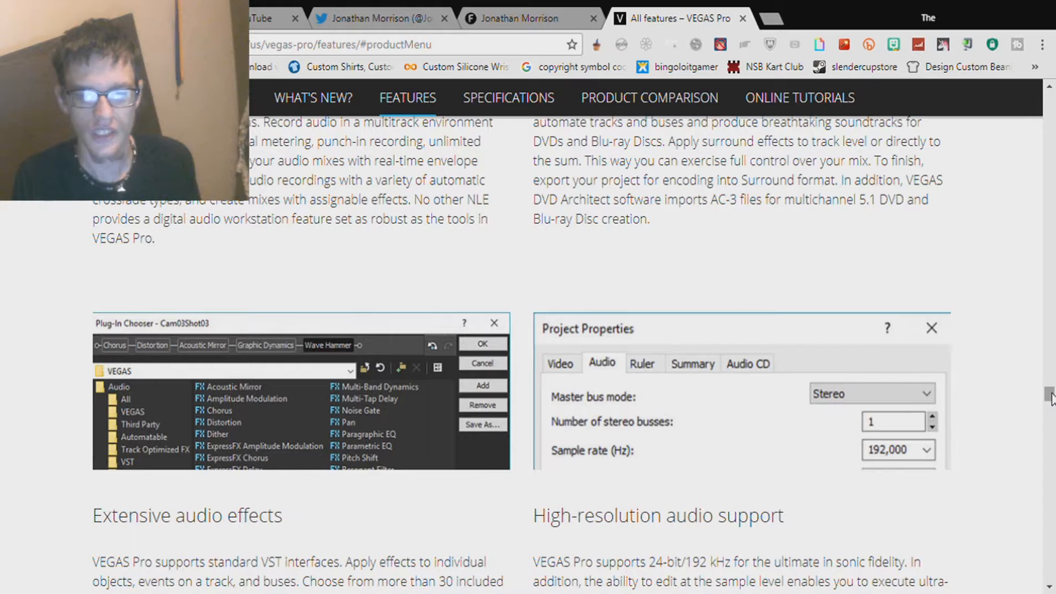
scroll("down", 3)
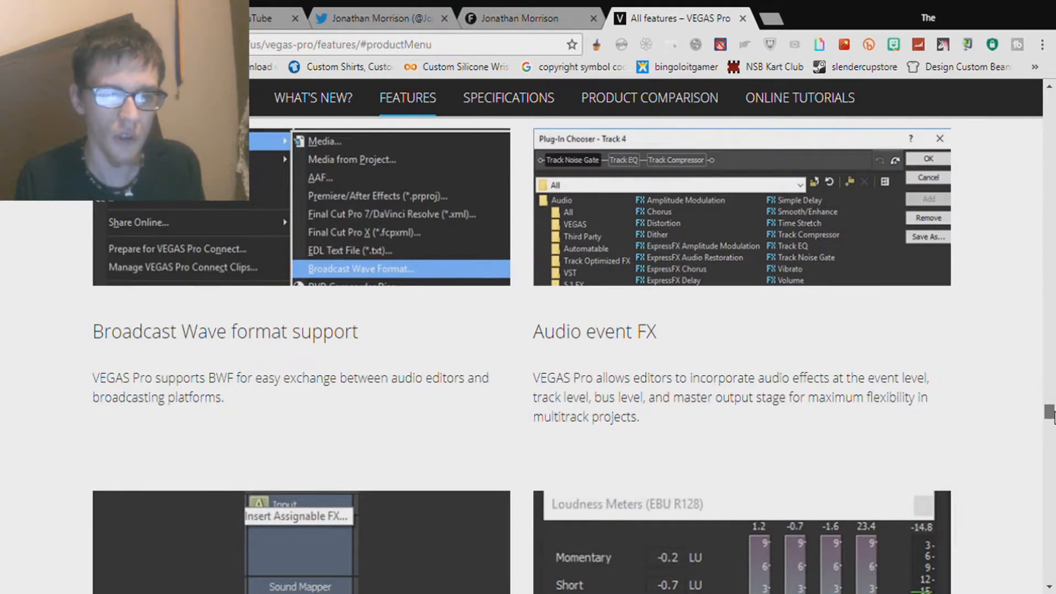
scroll("down", 3)
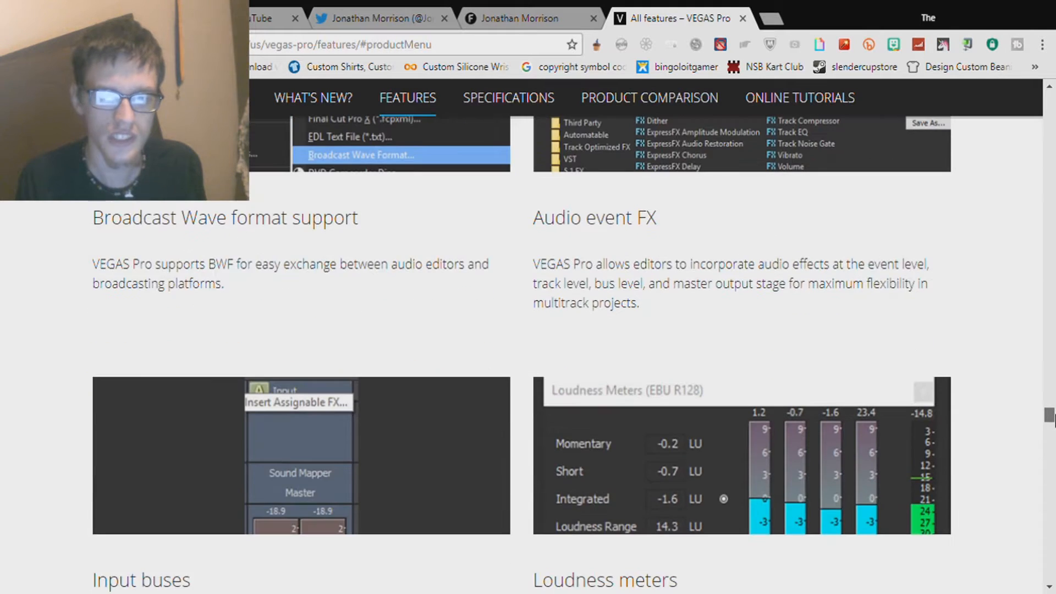
scroll("down", 3)
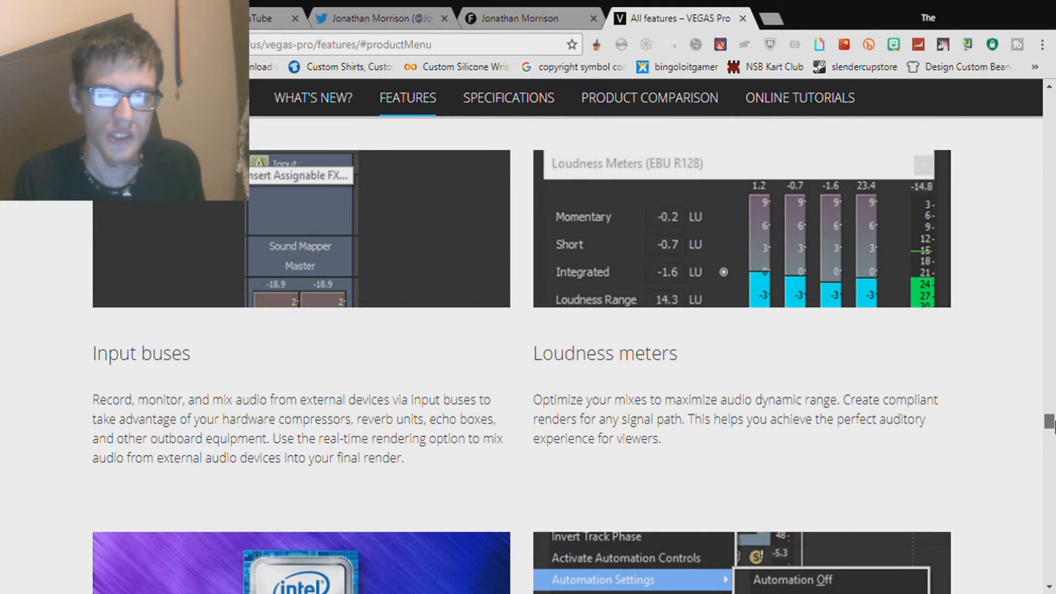
scroll("down", 3)
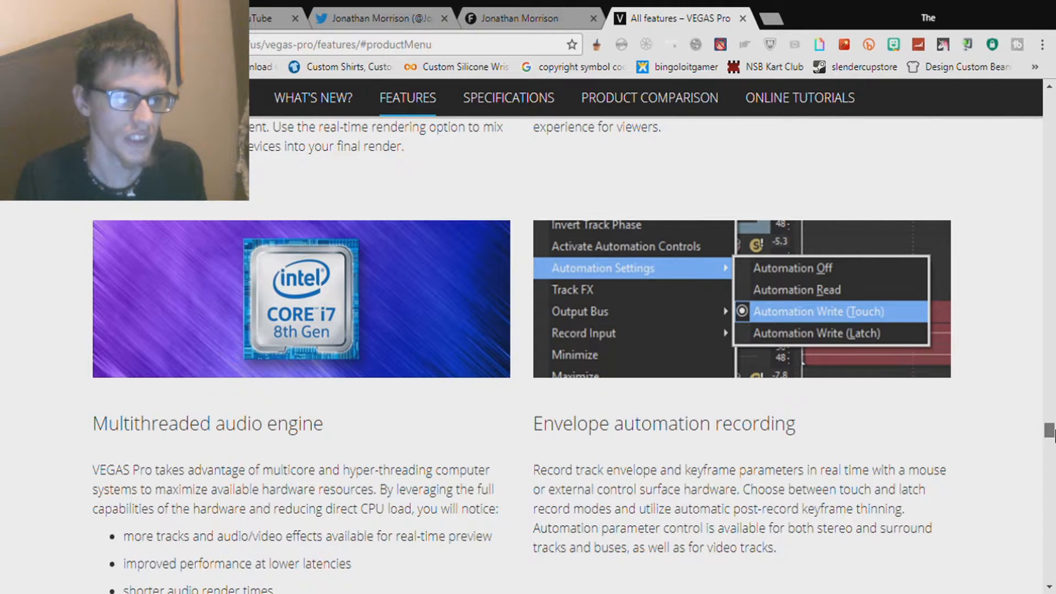
scroll("down", 3)
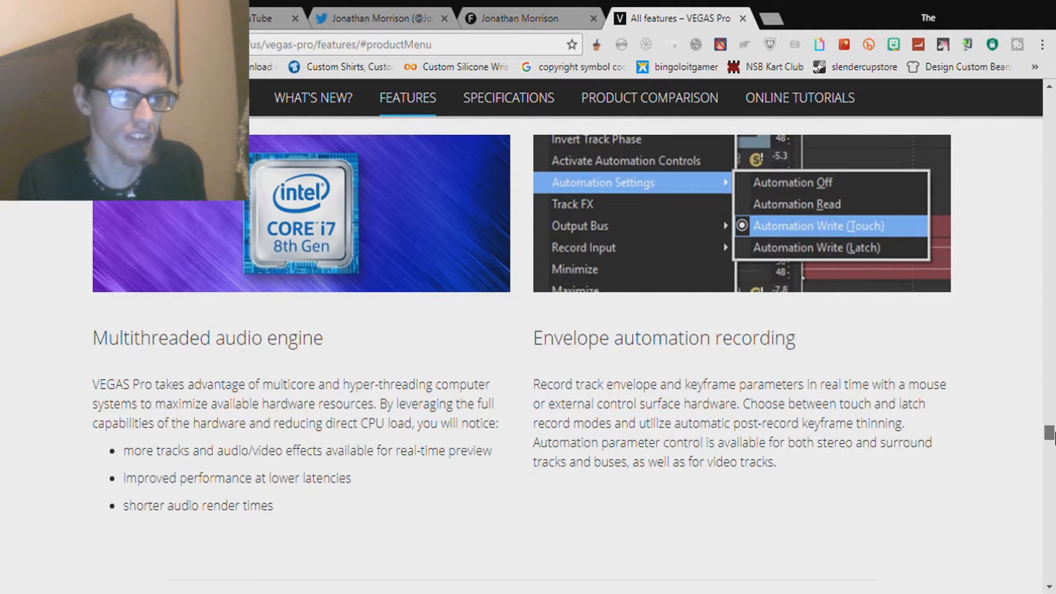
scroll("down", 3)
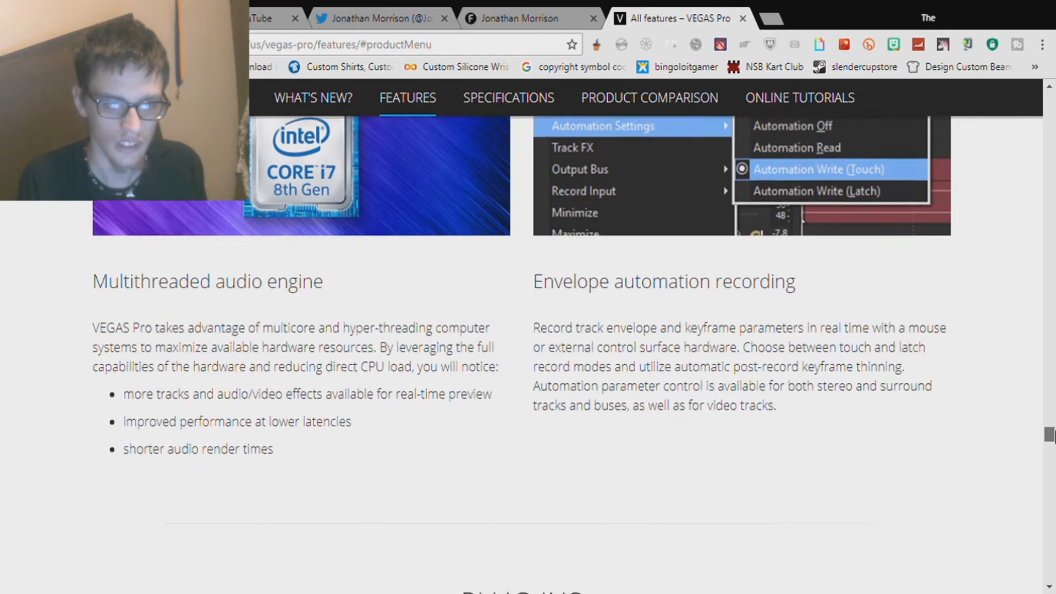
scroll("down", 3)
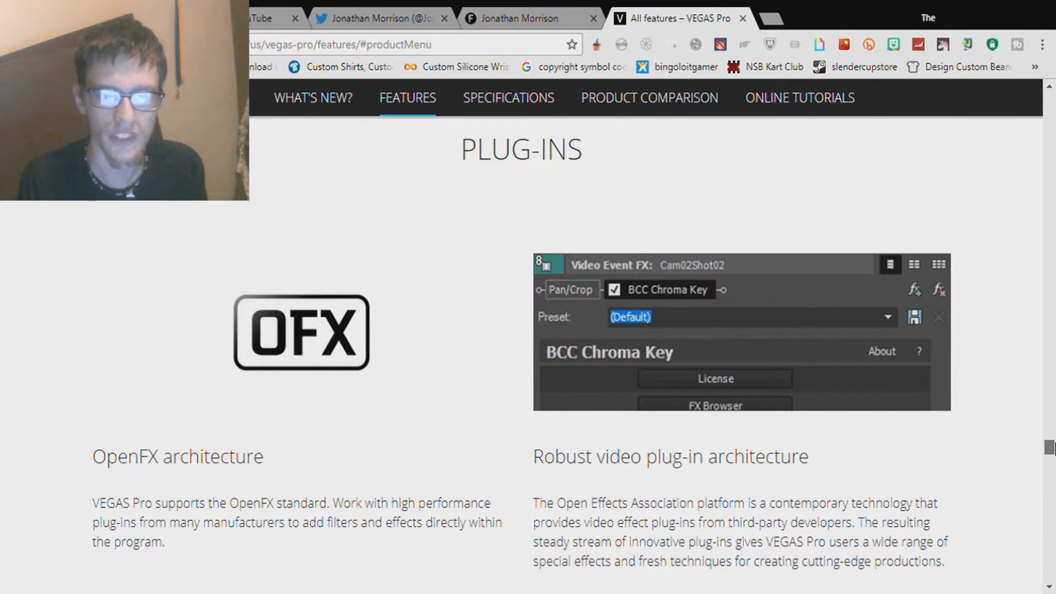
Step: Scroll through the plug-in features, then return to the VEGAS Pro 15 What's New page
scroll("down", 3)
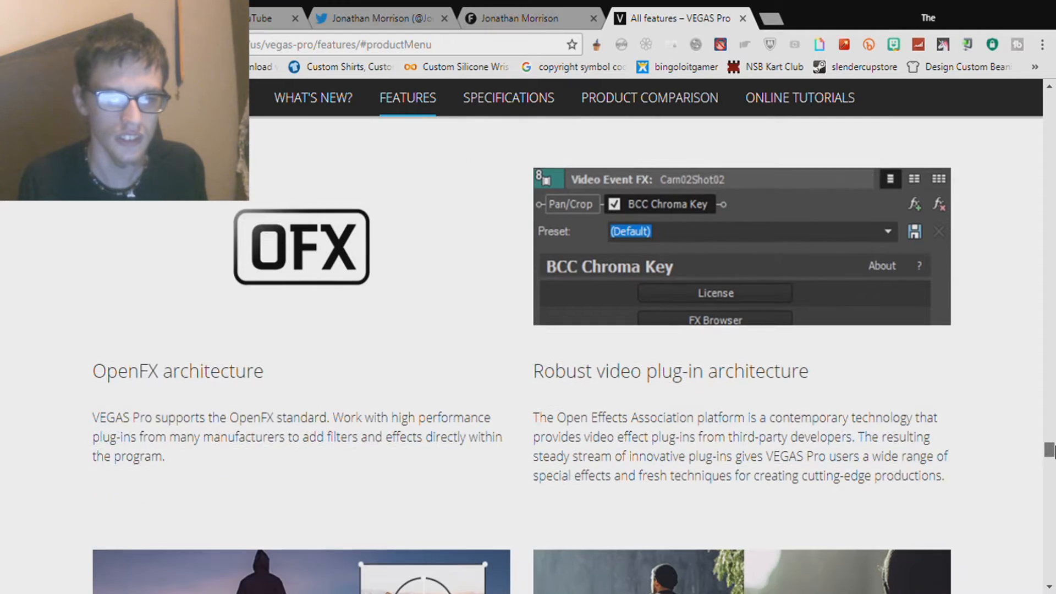
scroll("down", 3)
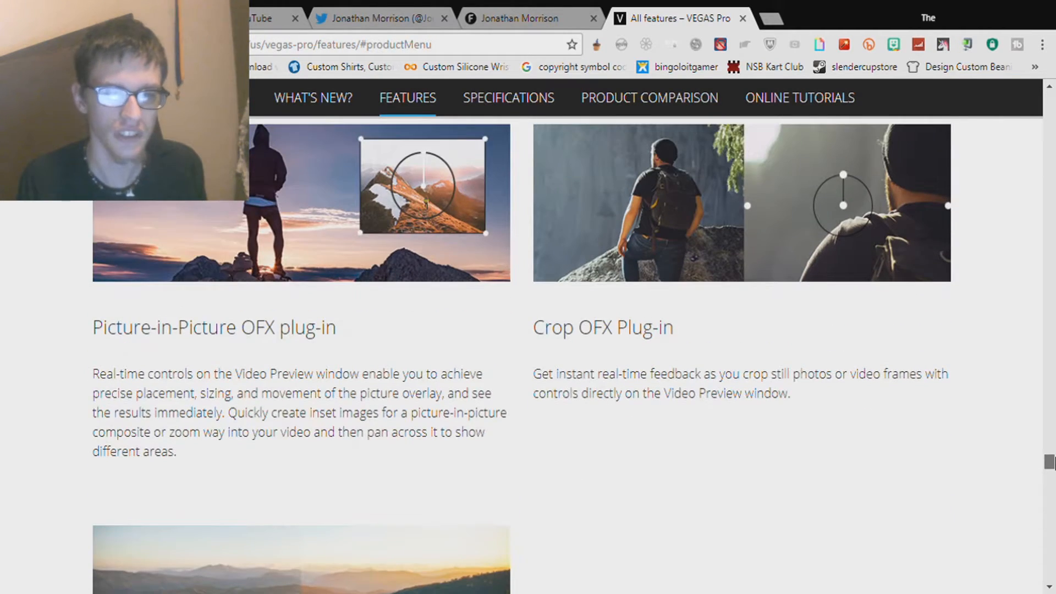
scroll("down", 3)
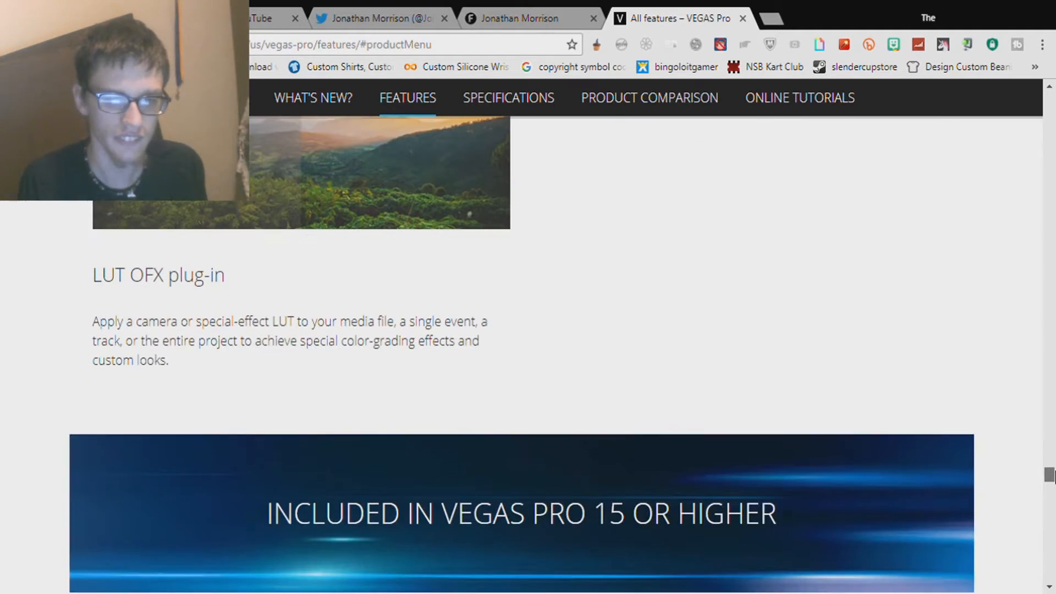
scroll("down", 3)
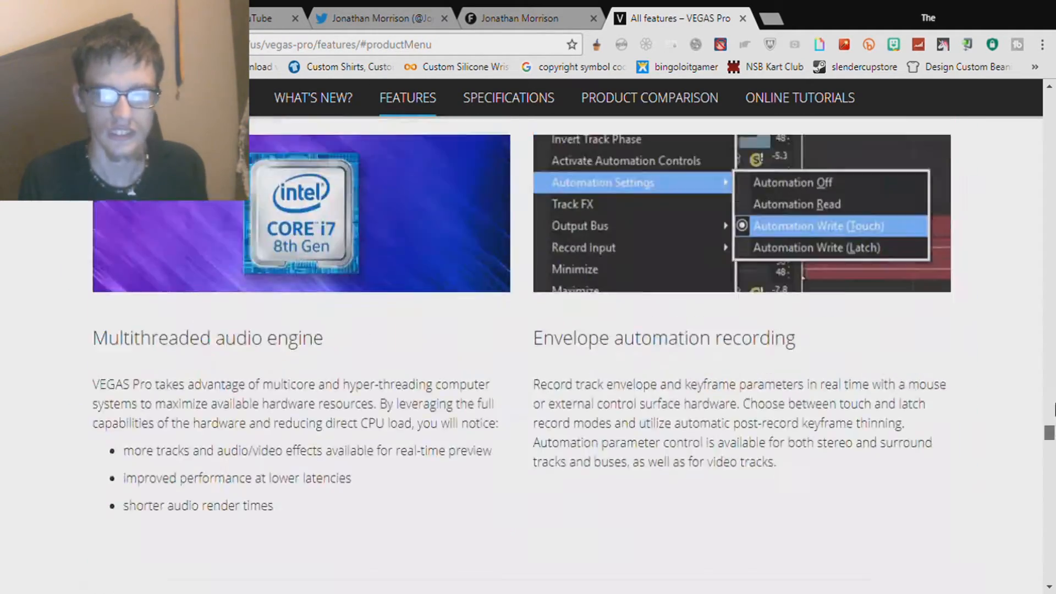
scroll("down", 3)
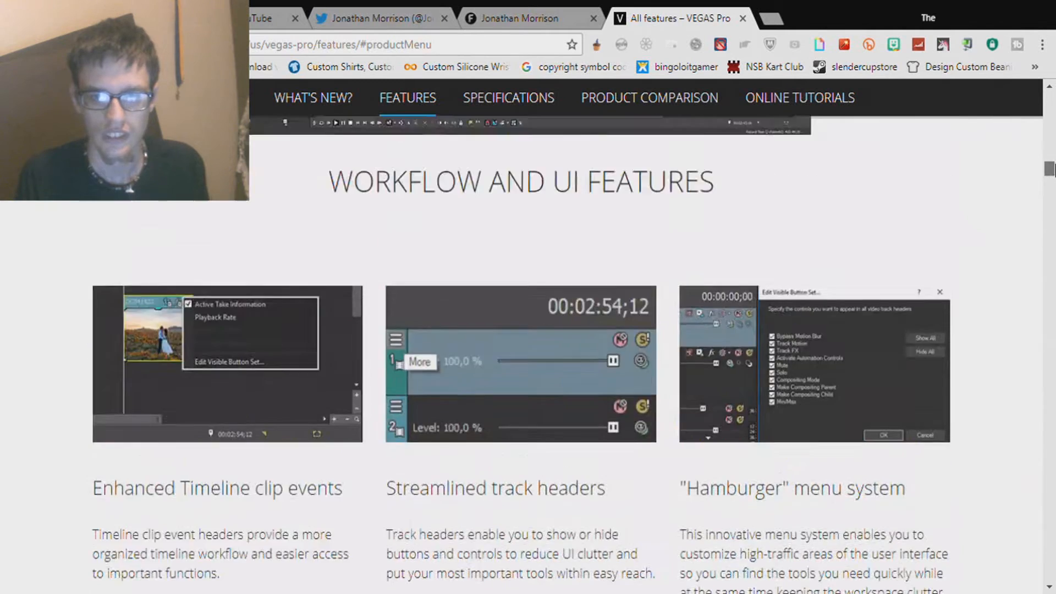
left_click(311, 98)
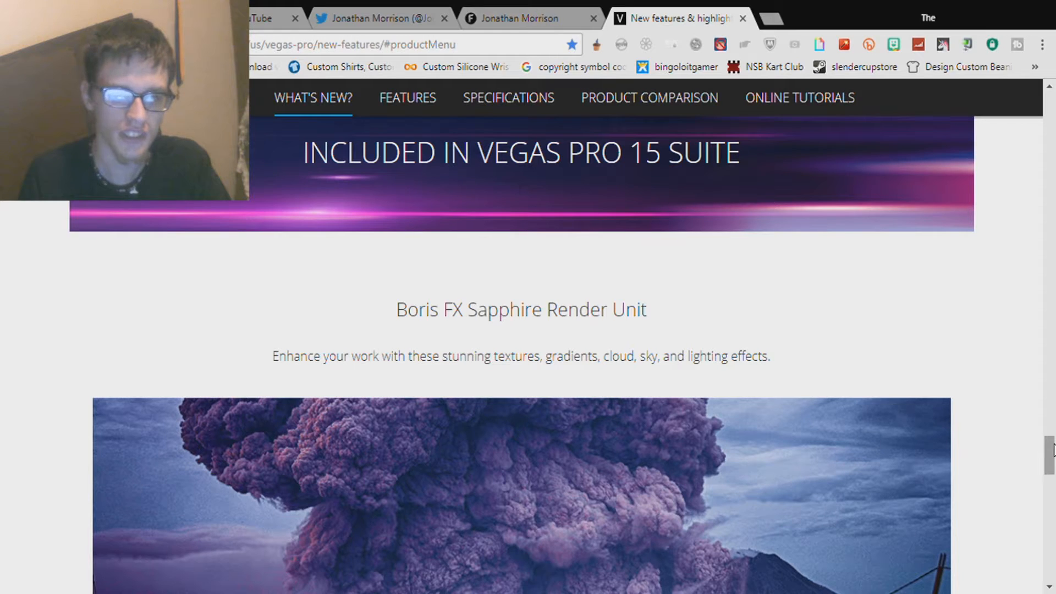
Step: Scroll the What's New page down to the three VEGAS Pro 15 edition boxes
scroll("down", 3)
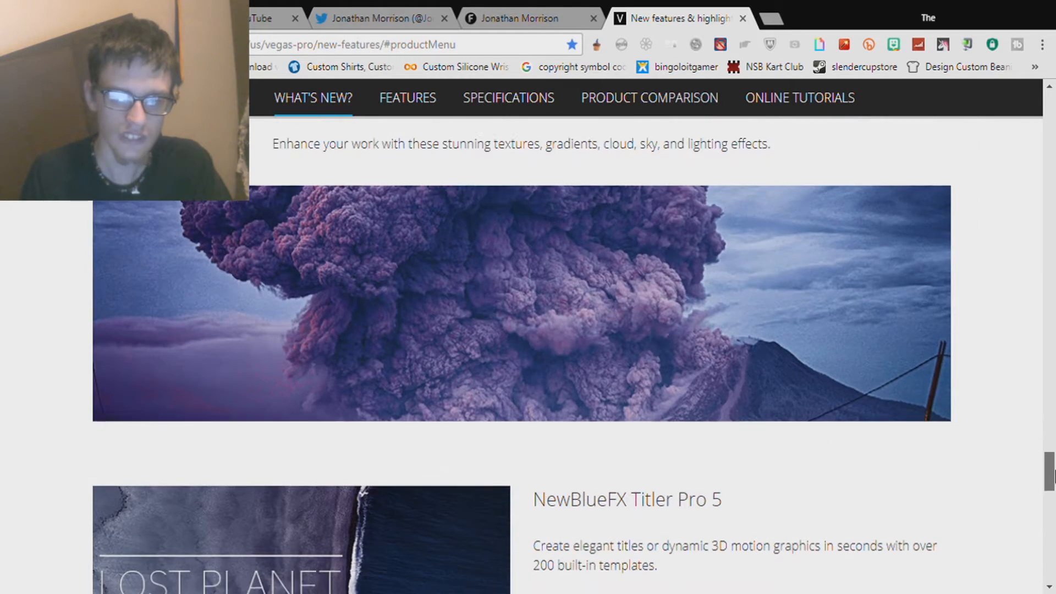
scroll("down", 3)
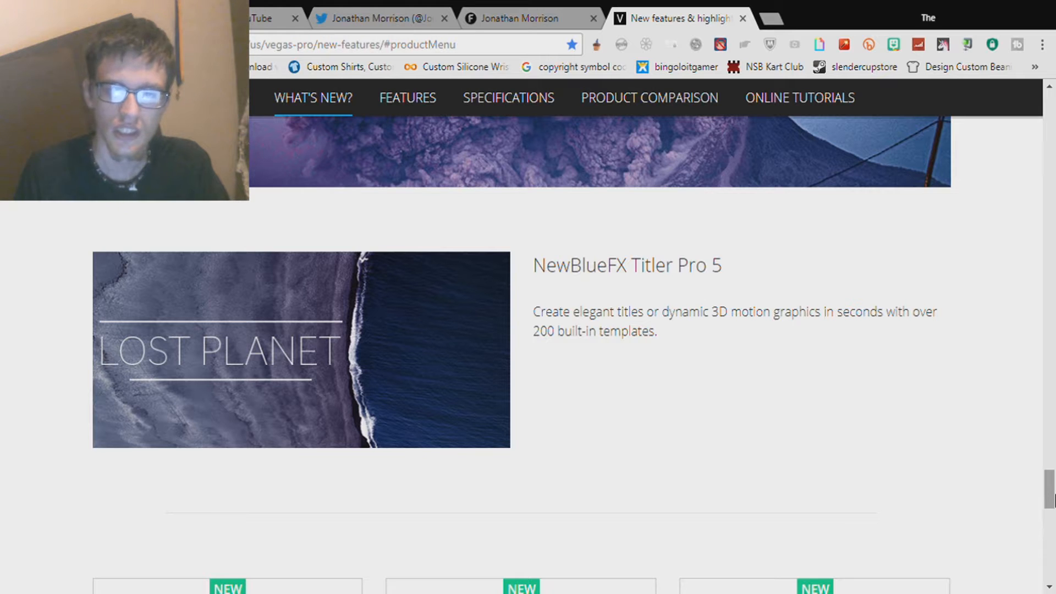
scroll("down", 3)
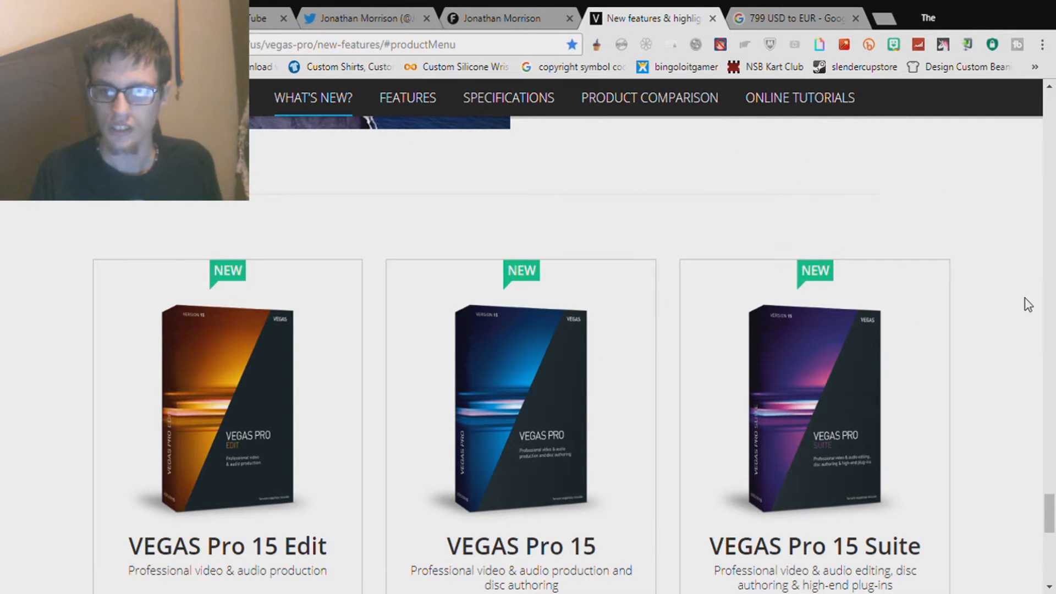
Step: Scroll to the edition prices and go to the VEGAS Pro 15 Suite product page priced $799
scroll("down", 3)
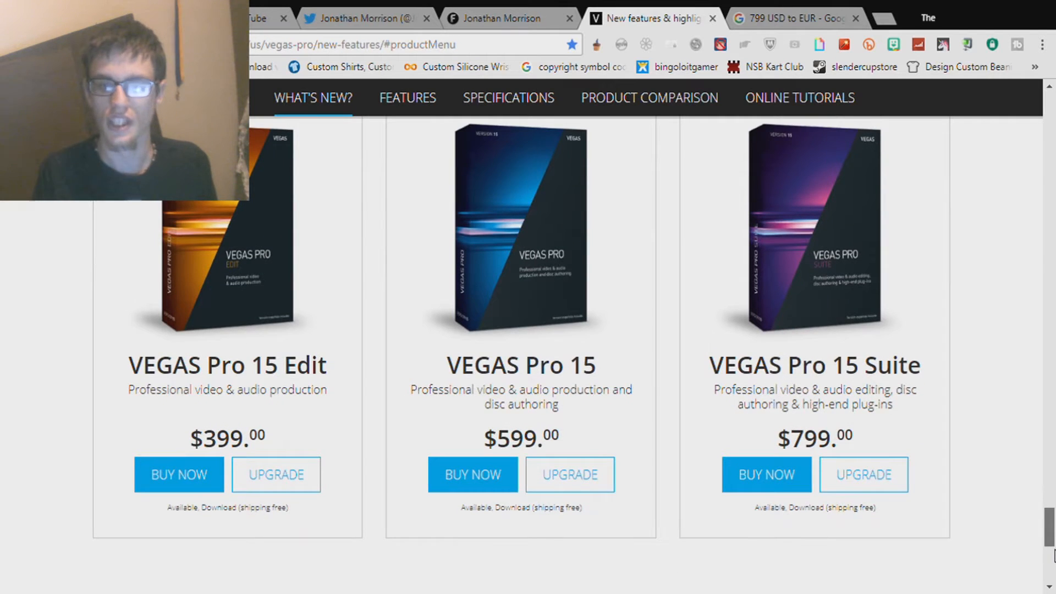
scroll("down", 3)
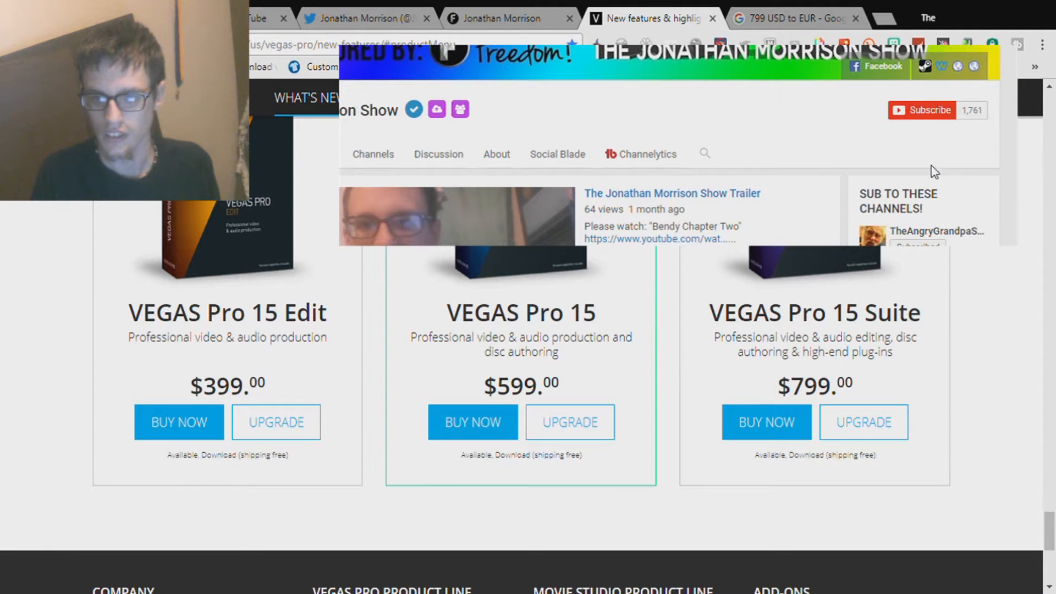
left_click(922, 110)
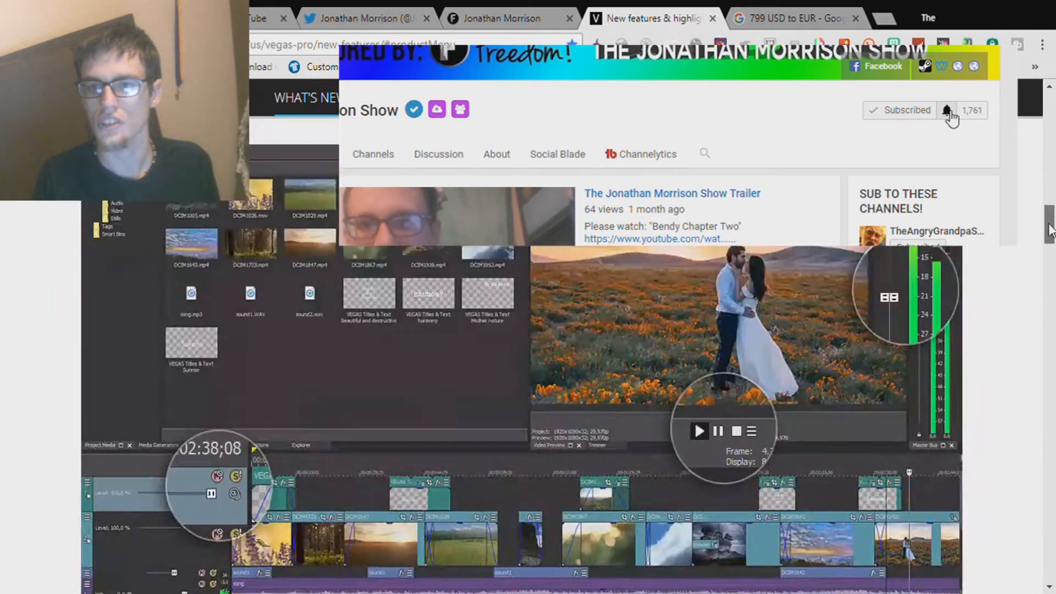
left_click(948, 110)
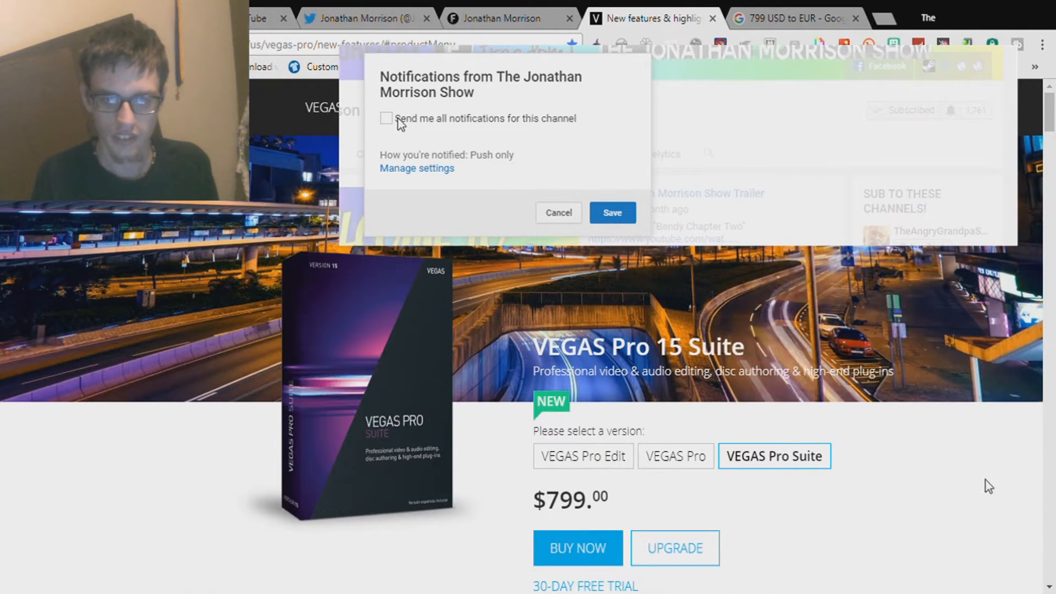
Step: Switch the product page to standard VEGAS Pro 15 at $599 and close the 799 USD to EUR tab
left_click(388, 118)
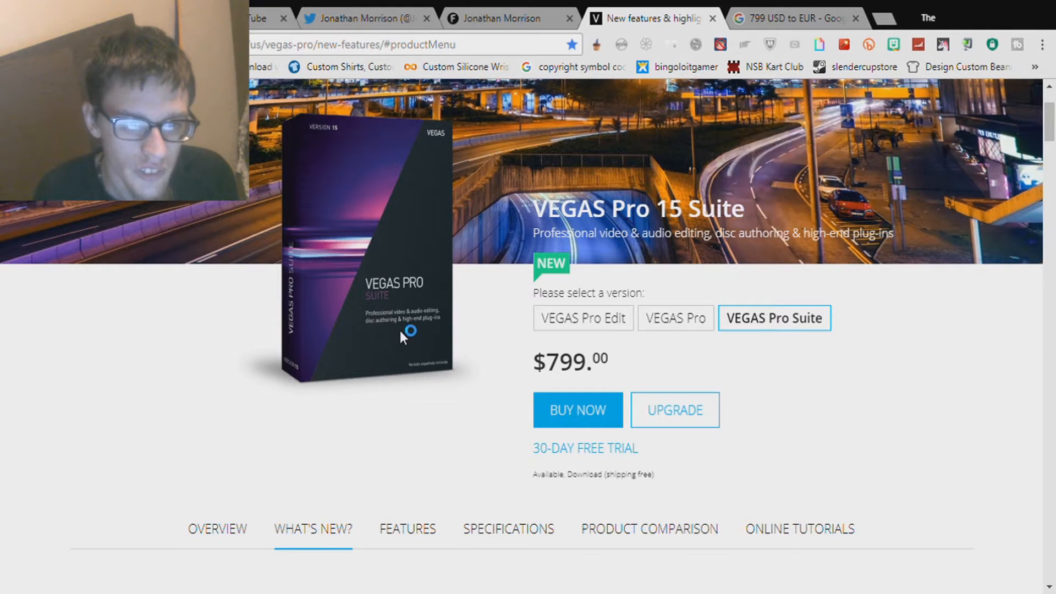
mouse_move(425, 323)
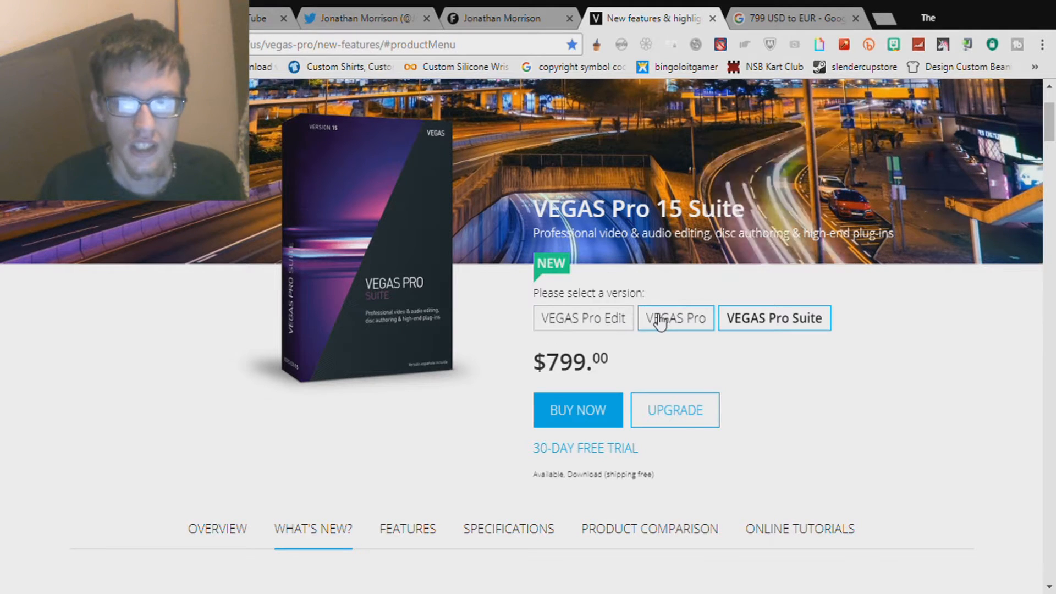
left_click(675, 318)
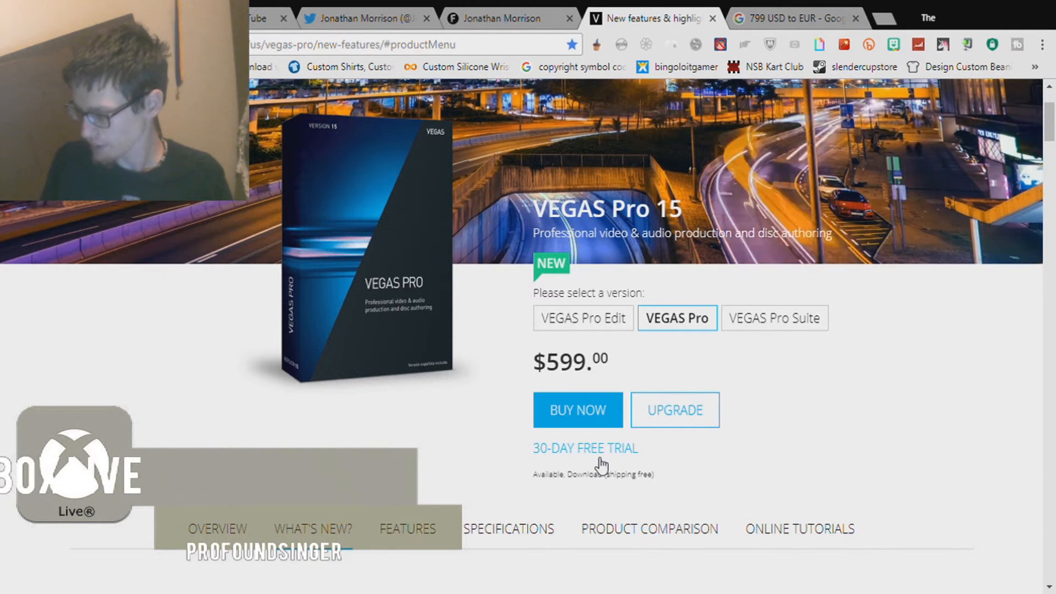
left_click(313, 529)
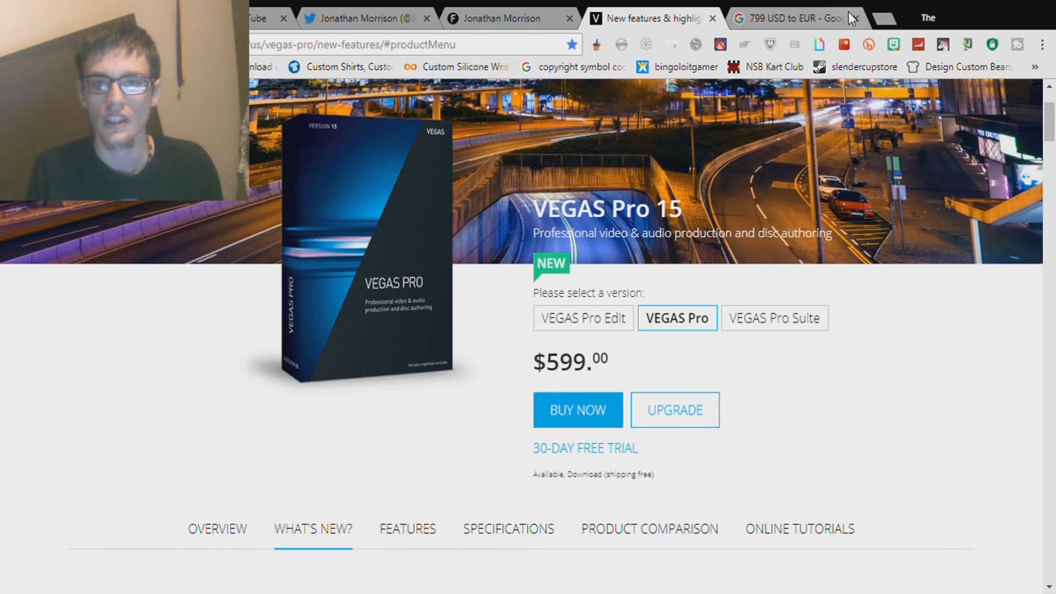
left_click(855, 18)
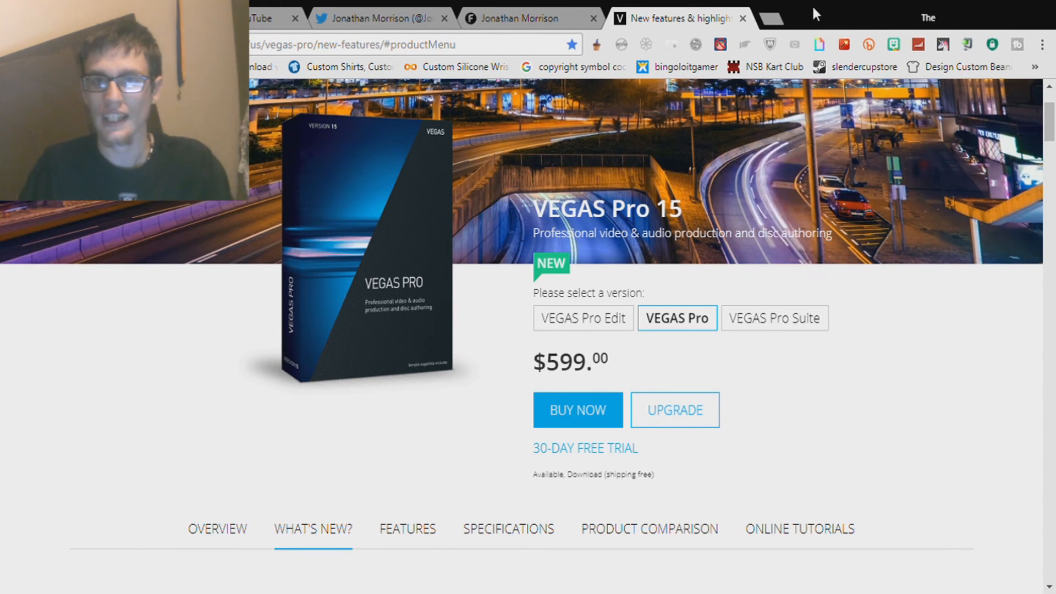